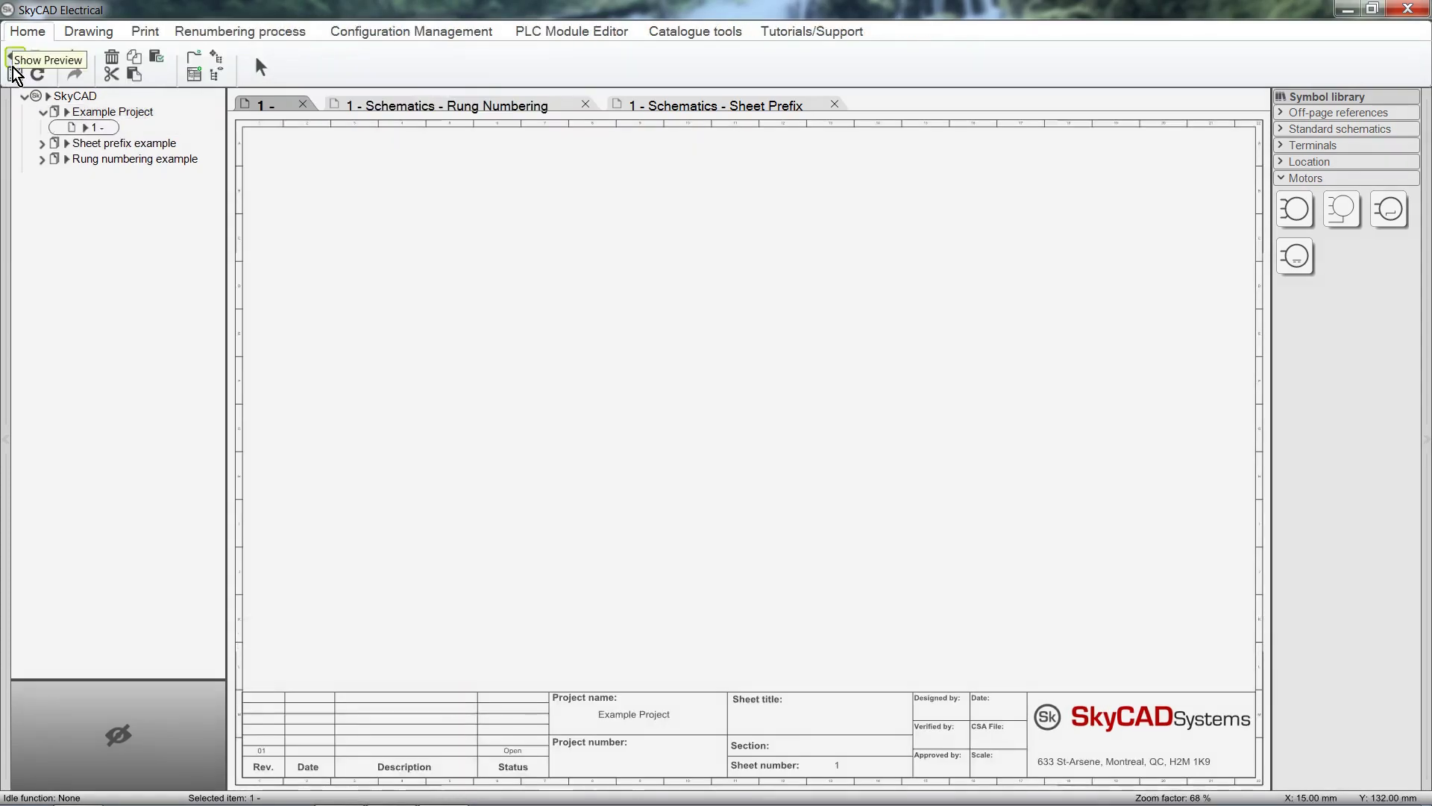
# Add a new sheet to Example Project and place the three-phase motor MTR1 on it.
pyautogui.click(113, 111)
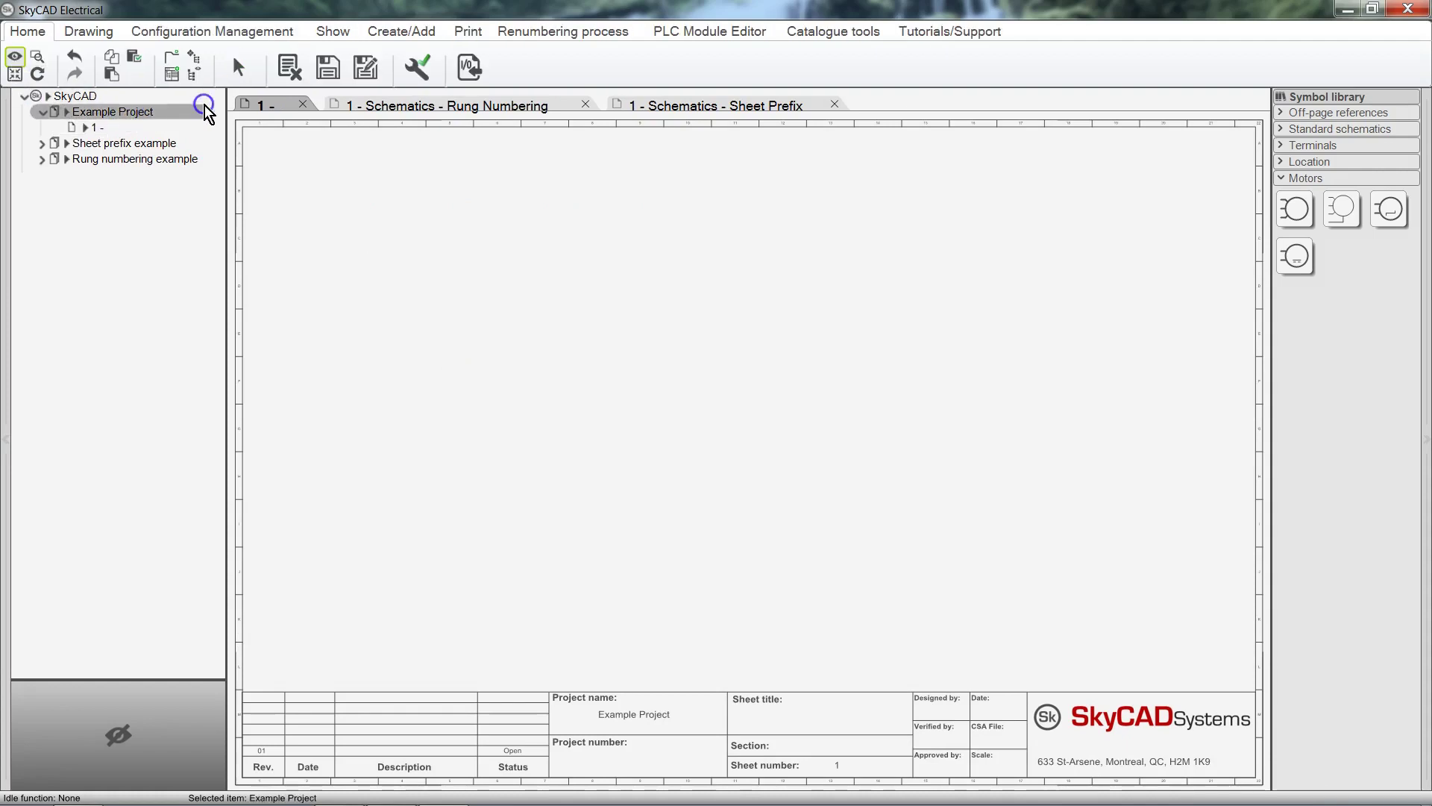
pyautogui.click(401, 30)
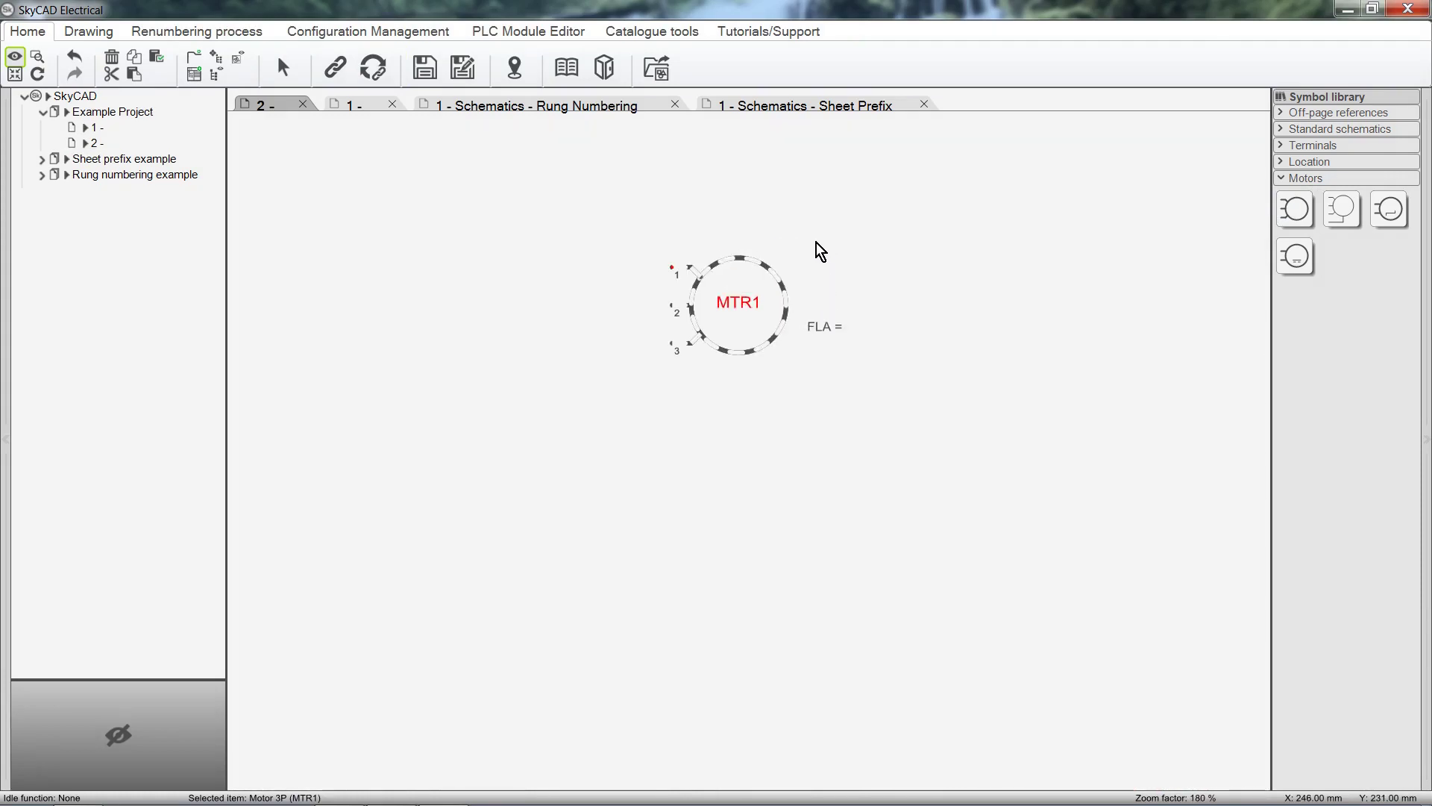
pyautogui.click(1295, 210)
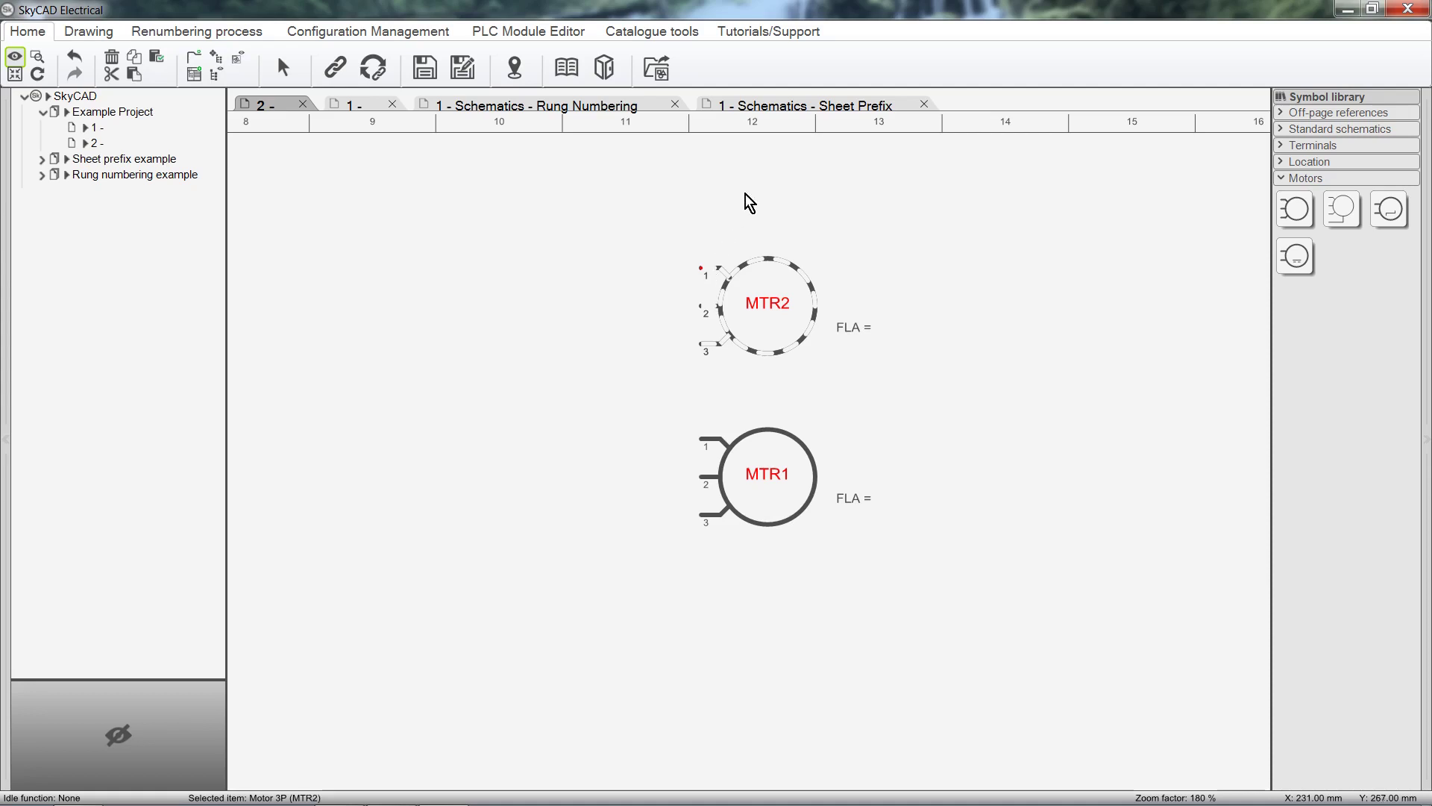
# Display the Schematics - Sheet Prefix example with sheet-prefixed tags like 1-MTR1.
pyautogui.click(805, 105)
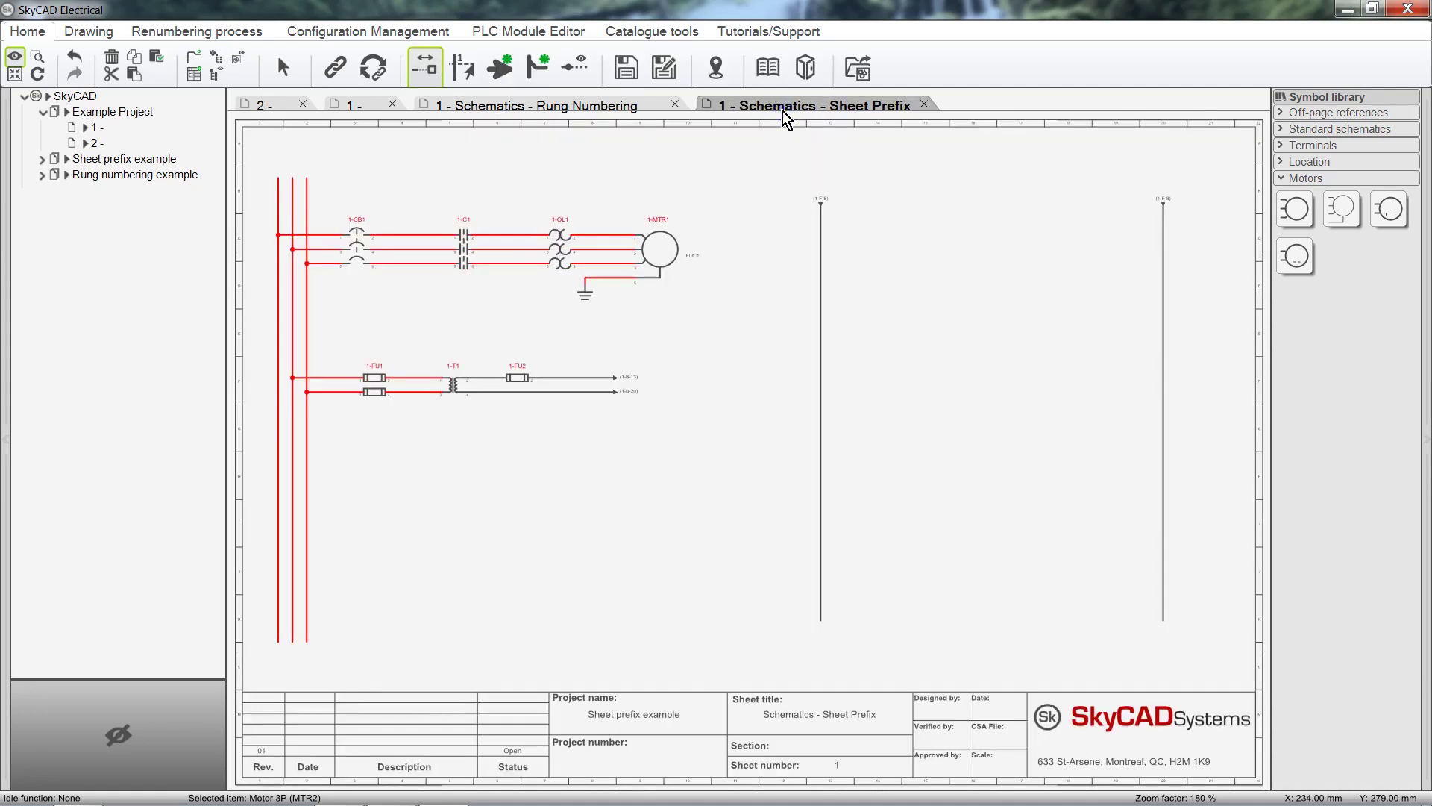
pyautogui.moveTo(287, 252)
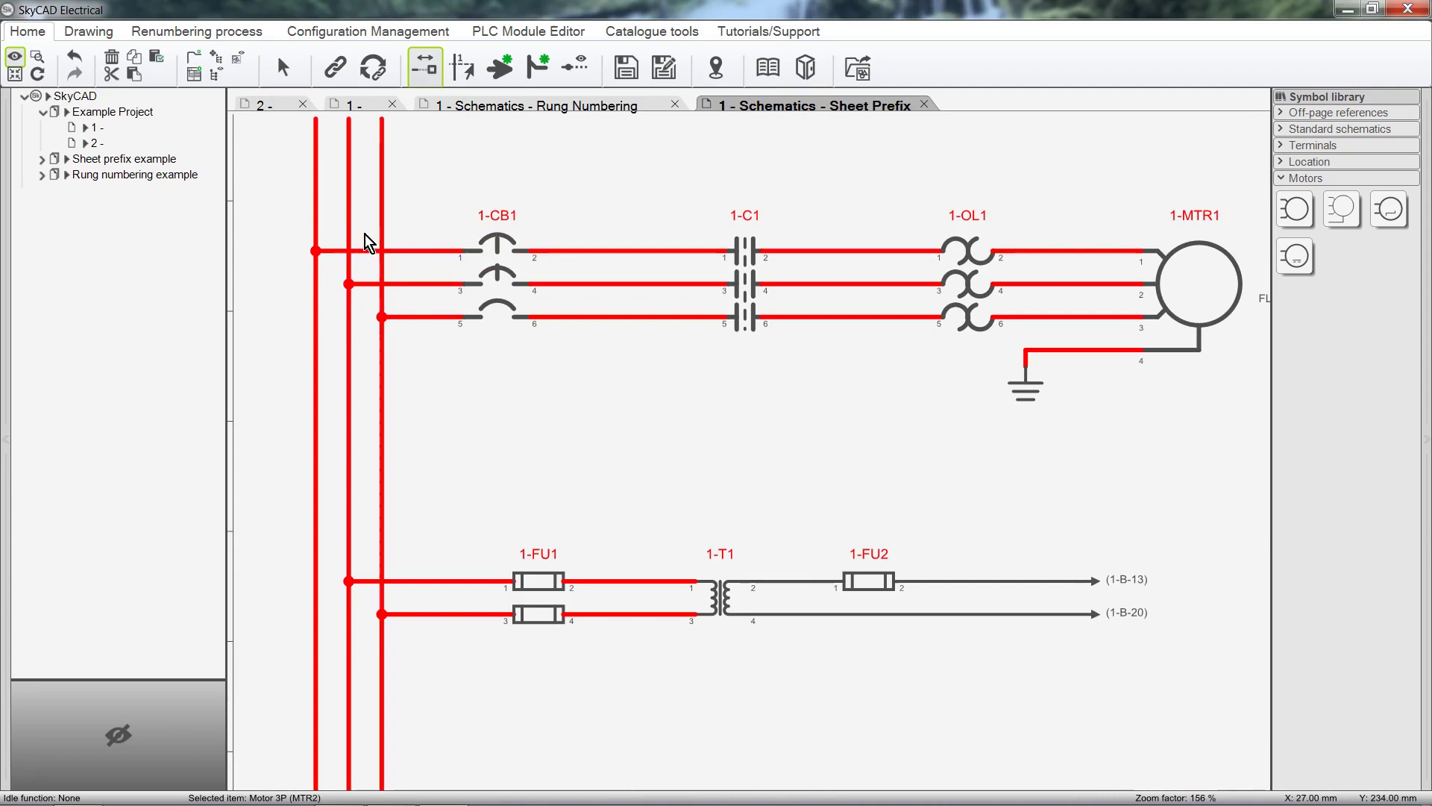
pyautogui.moveTo(784, 228)
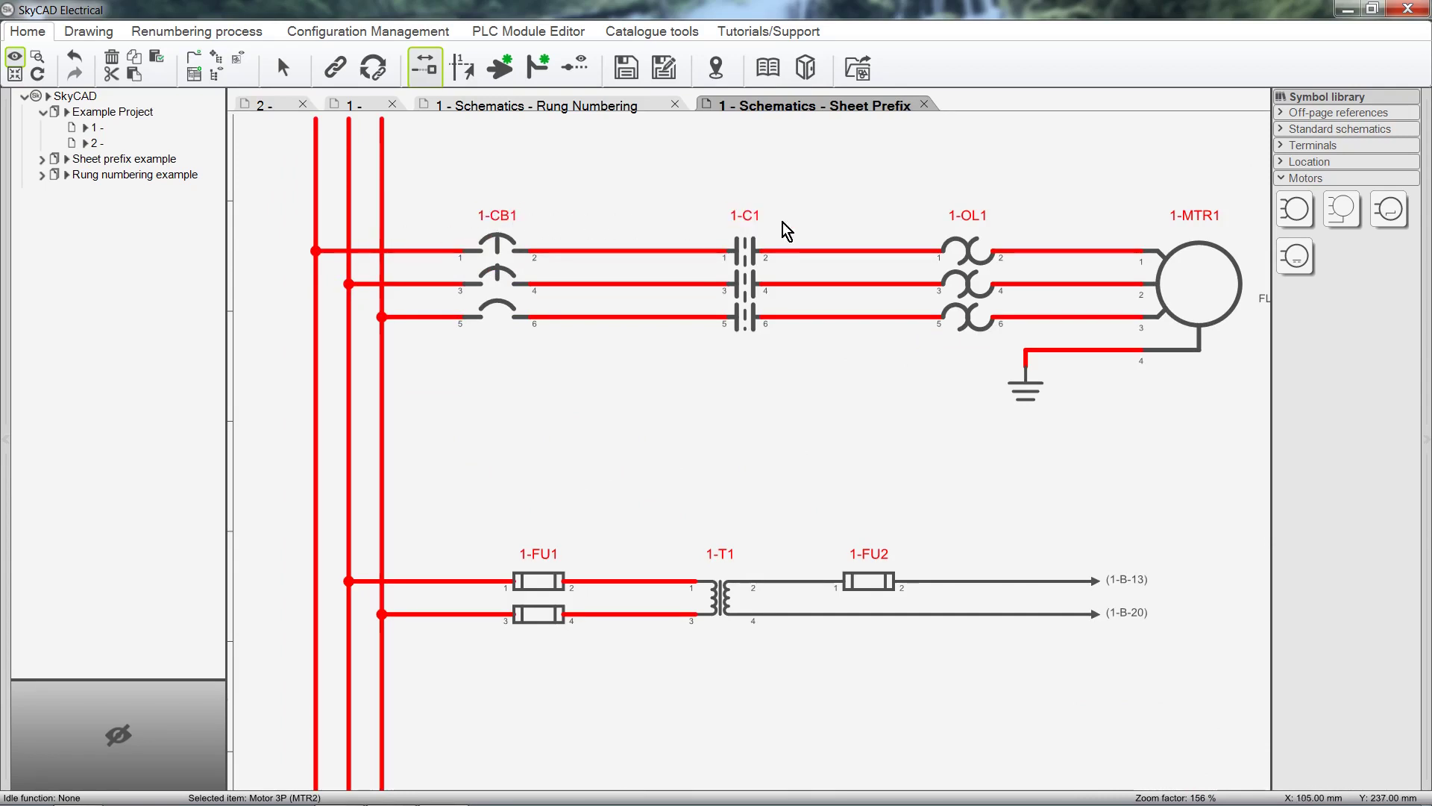
pyautogui.moveTo(967, 224)
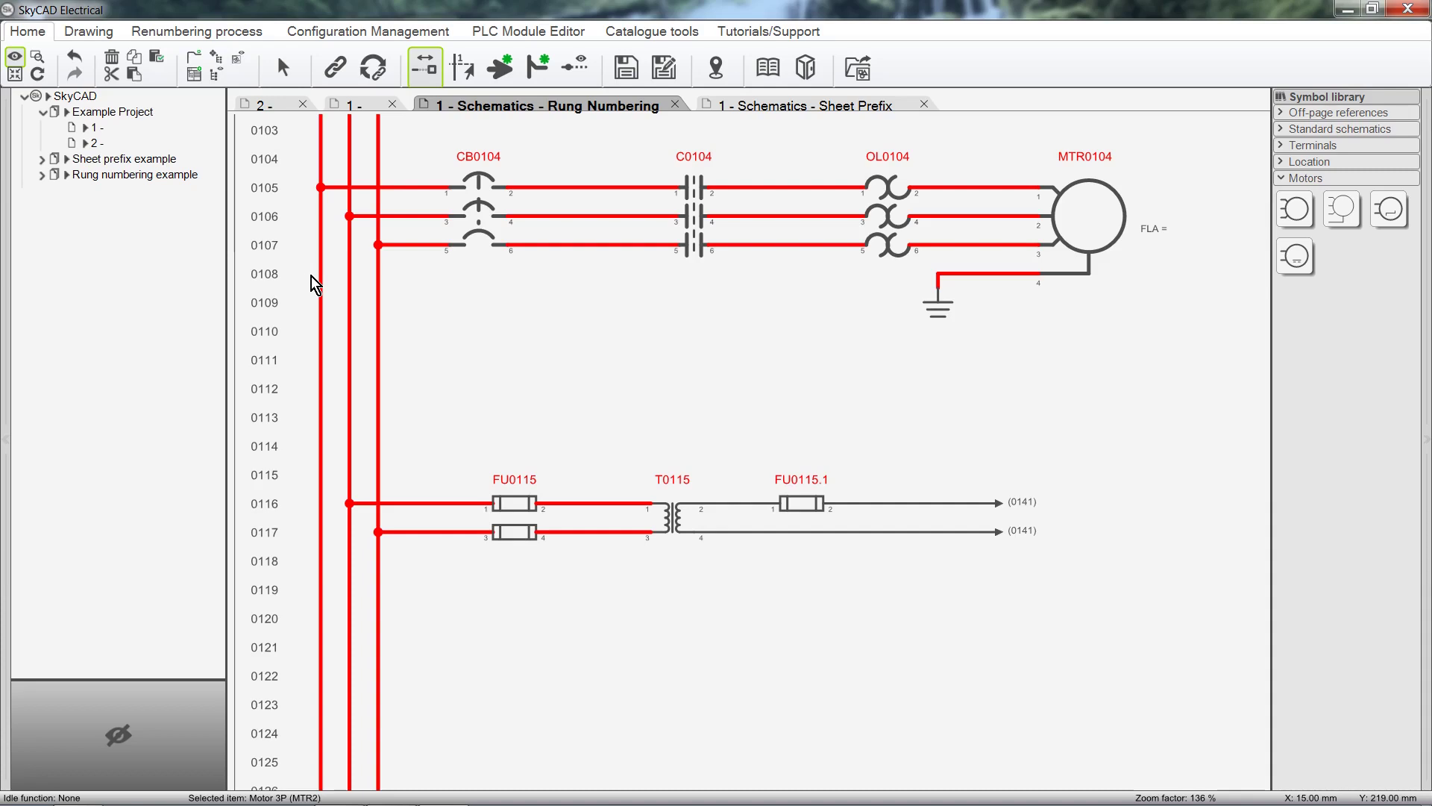
# Retag breaker CB0104 as Q1, labelling its terminal 1 as L1.
pyautogui.click(477, 216)
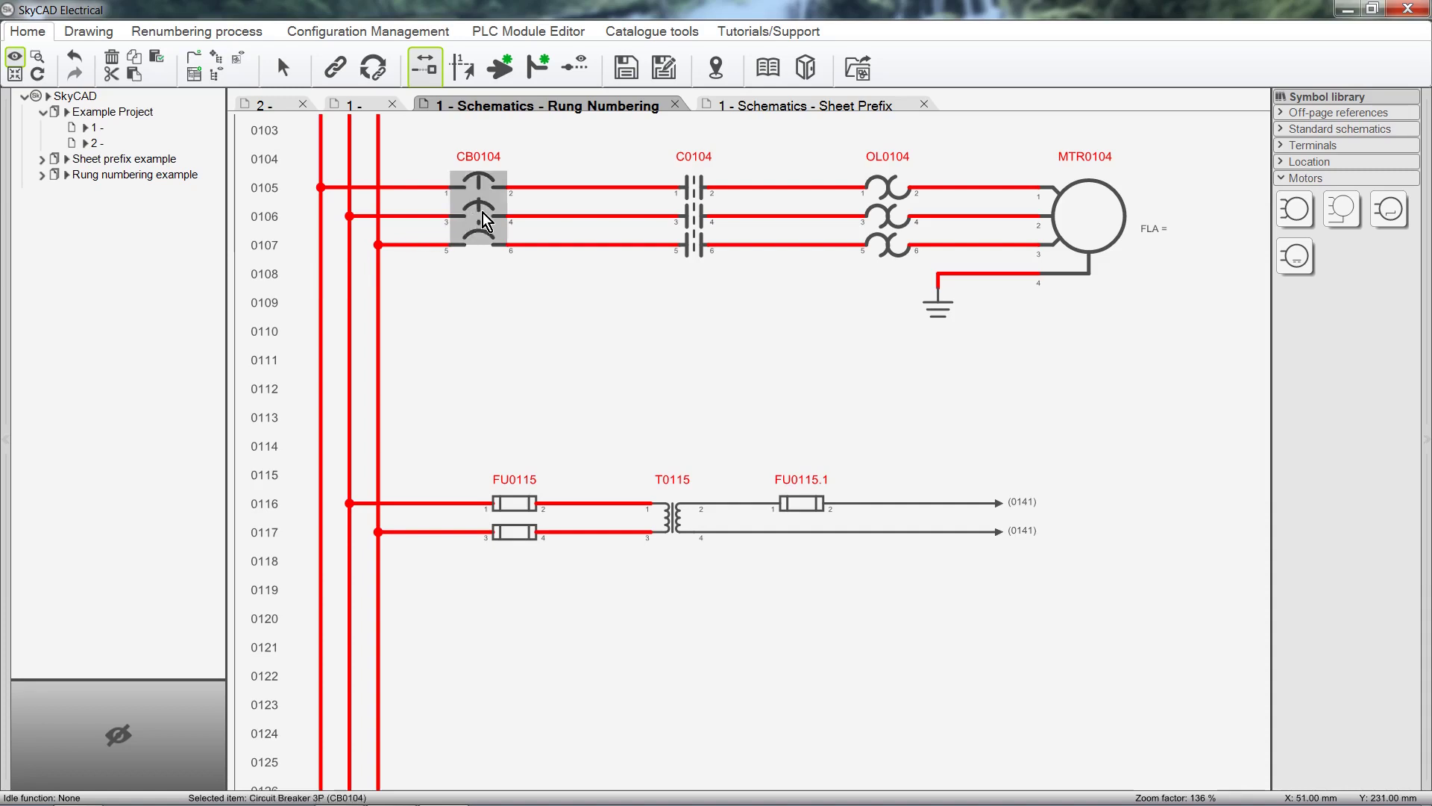
pyautogui.doubleClick(477, 216)
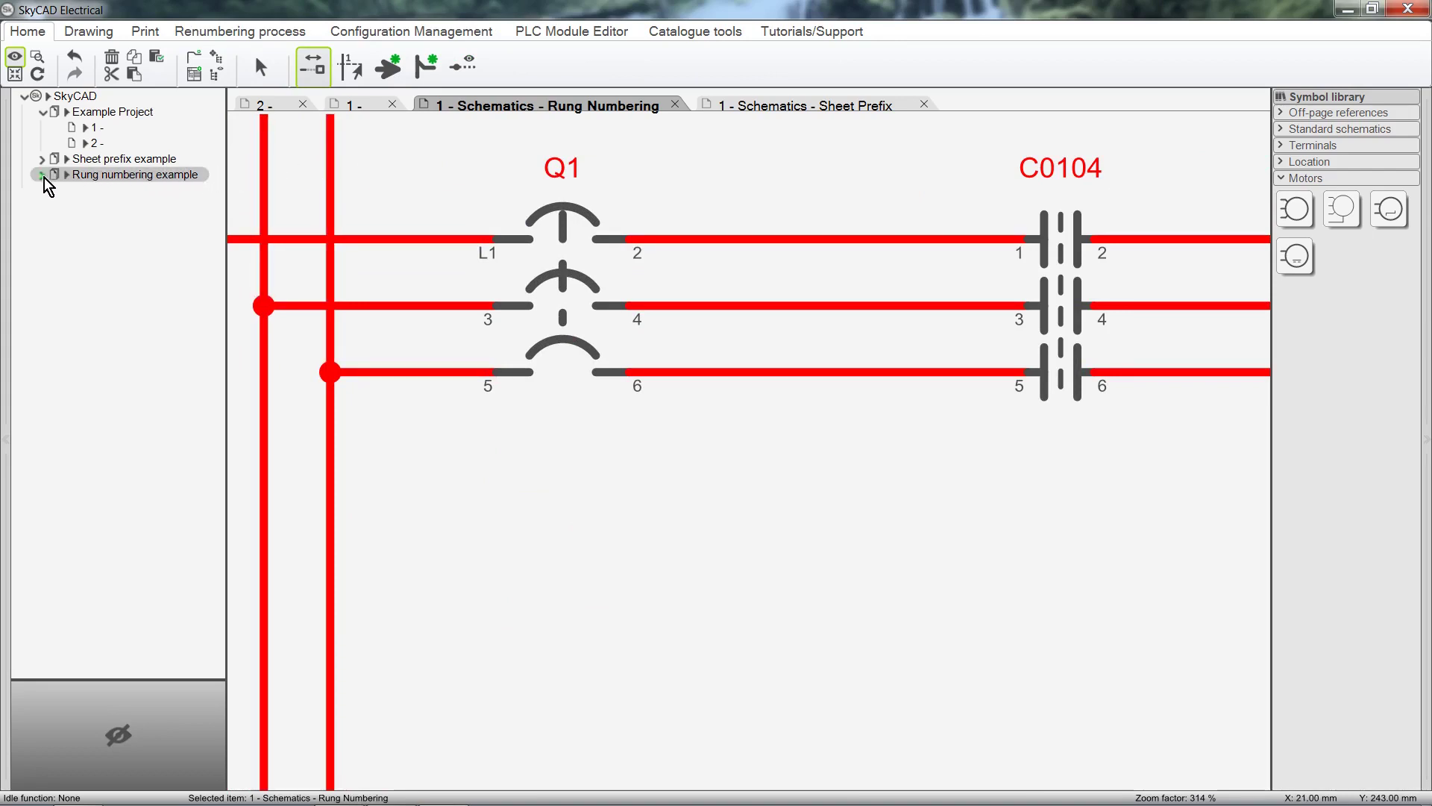
# Set the Rung numbering example sheet's Number property to 12.
pyautogui.click(66, 173)
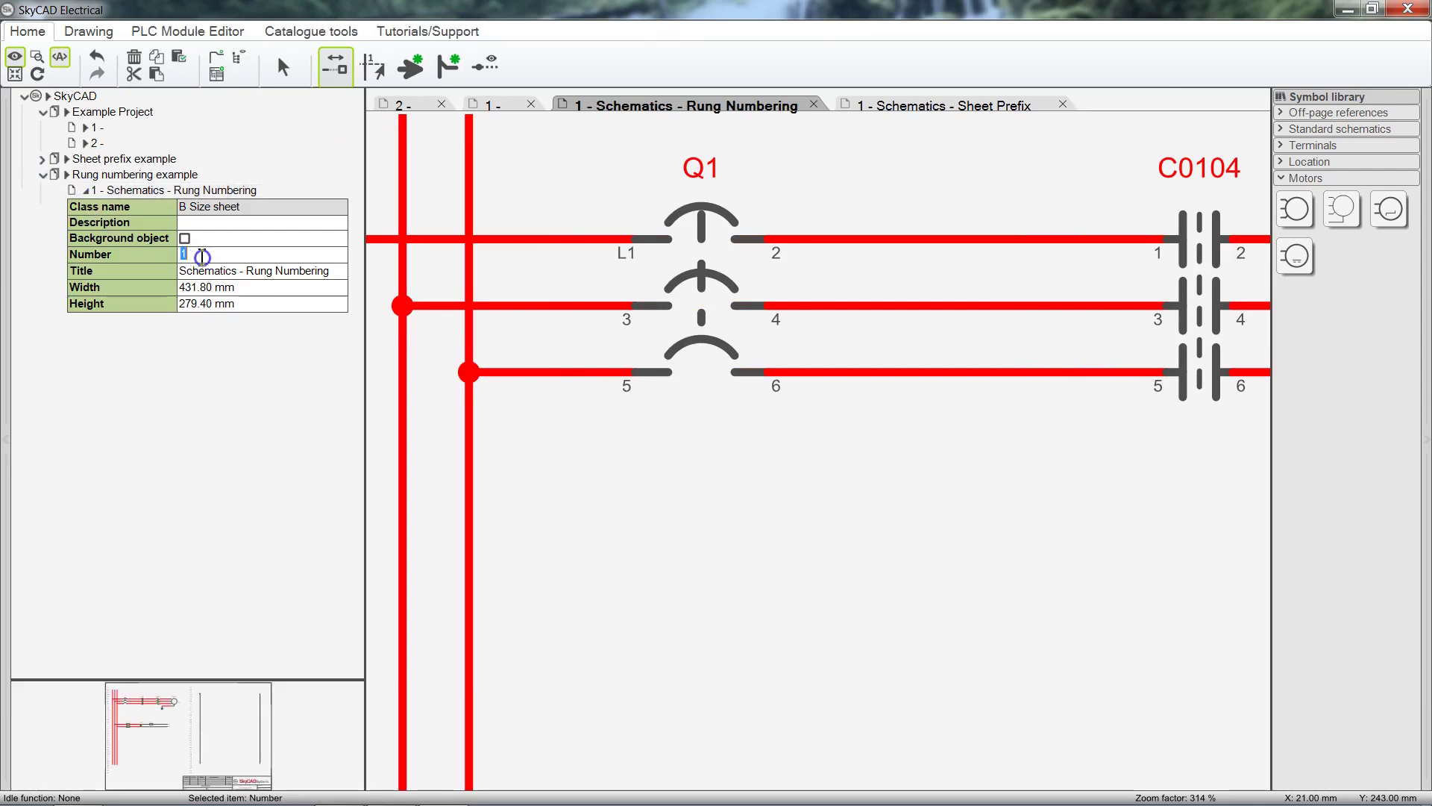
pyautogui.write('2')
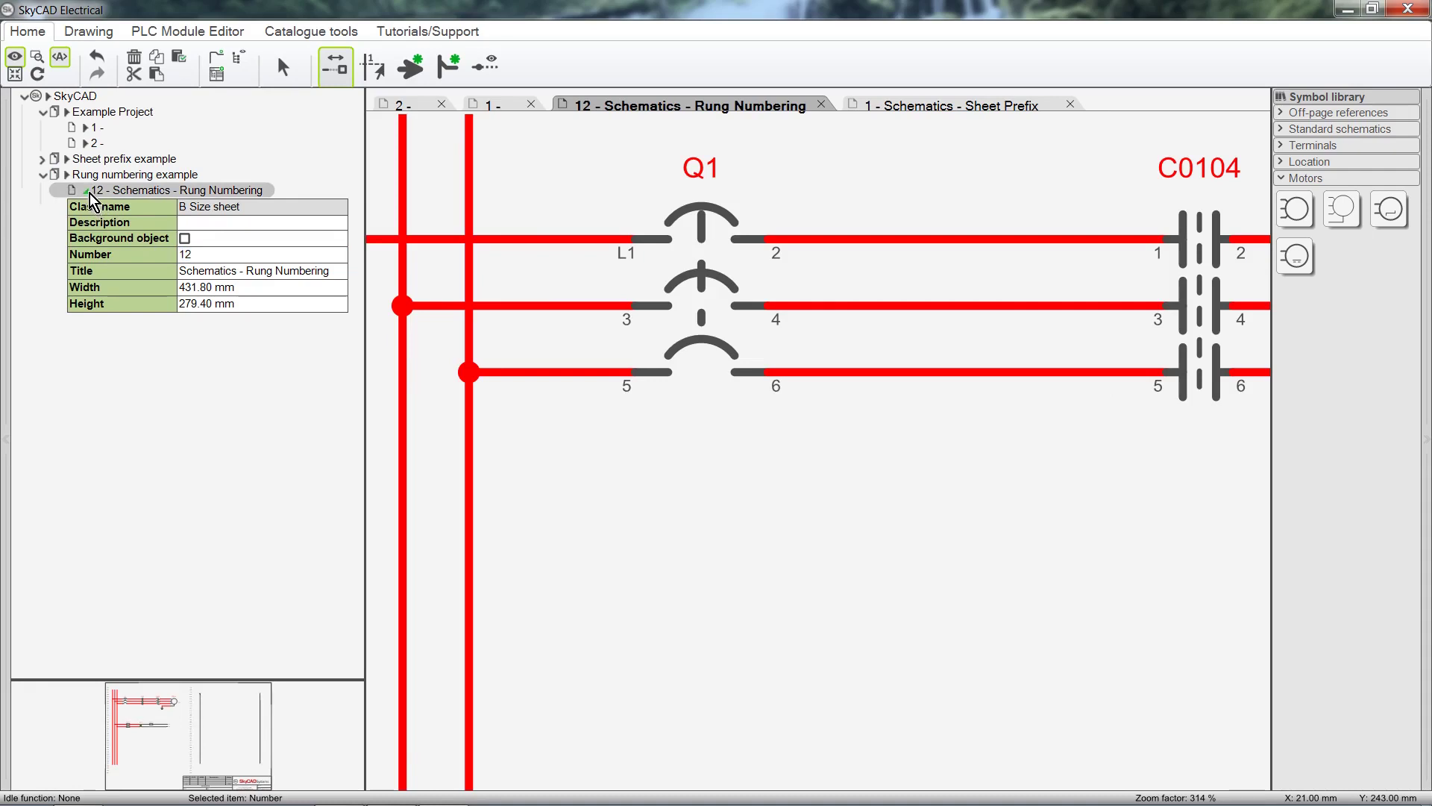
pyautogui.click(44, 174)
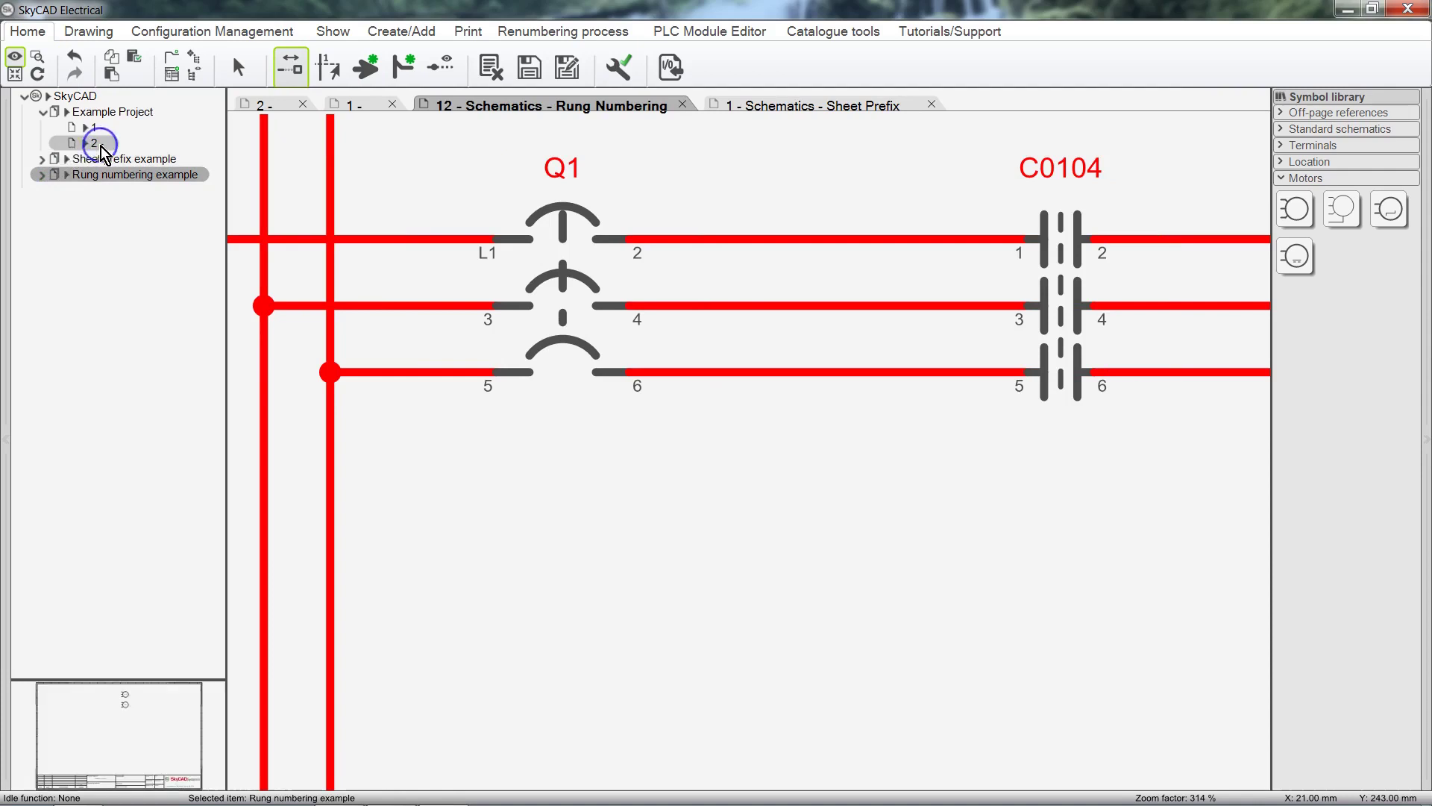
# Try numbering sheet 2 as 1 and dismiss the 'already assigned' warning.
pyautogui.click(93, 143)
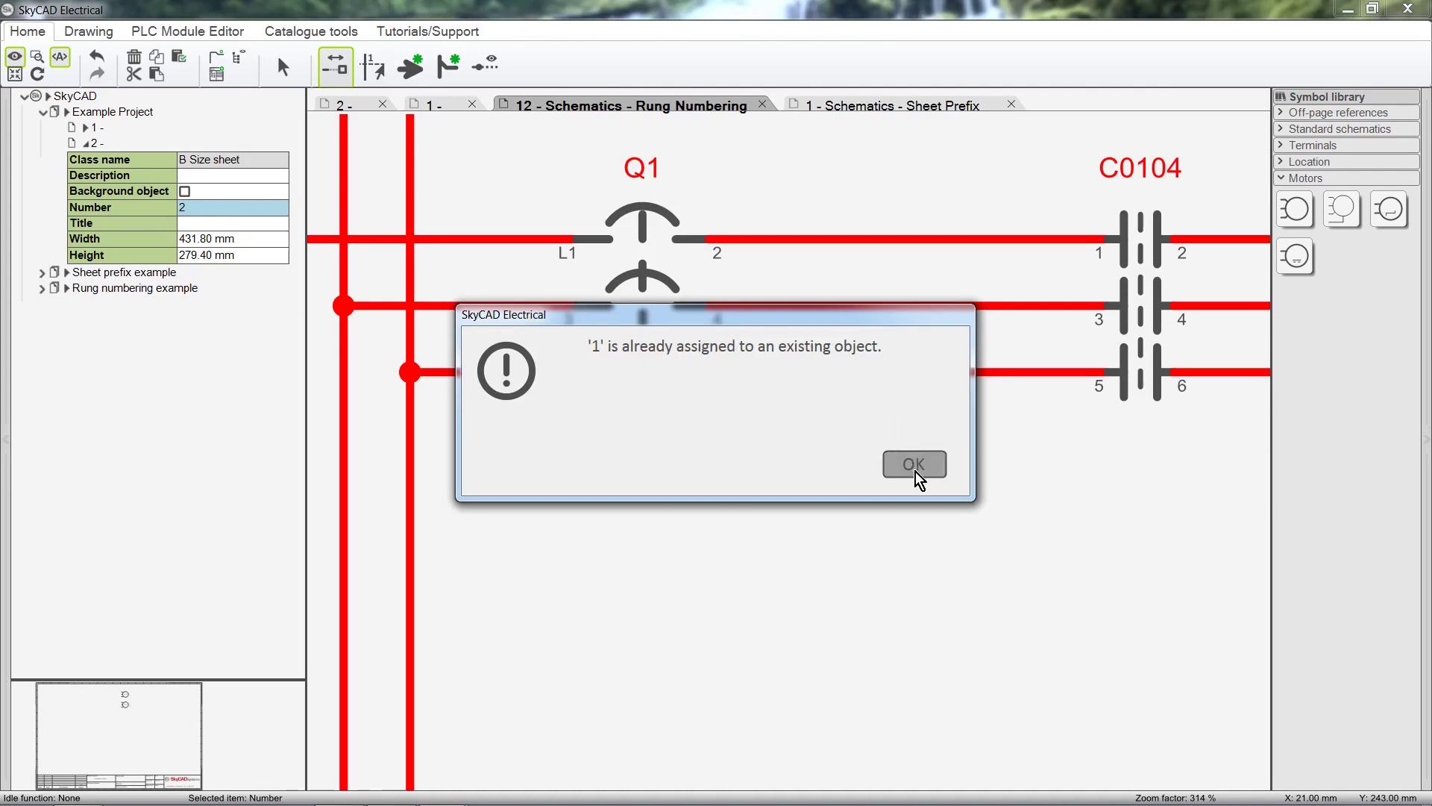
pyautogui.click(914, 464)
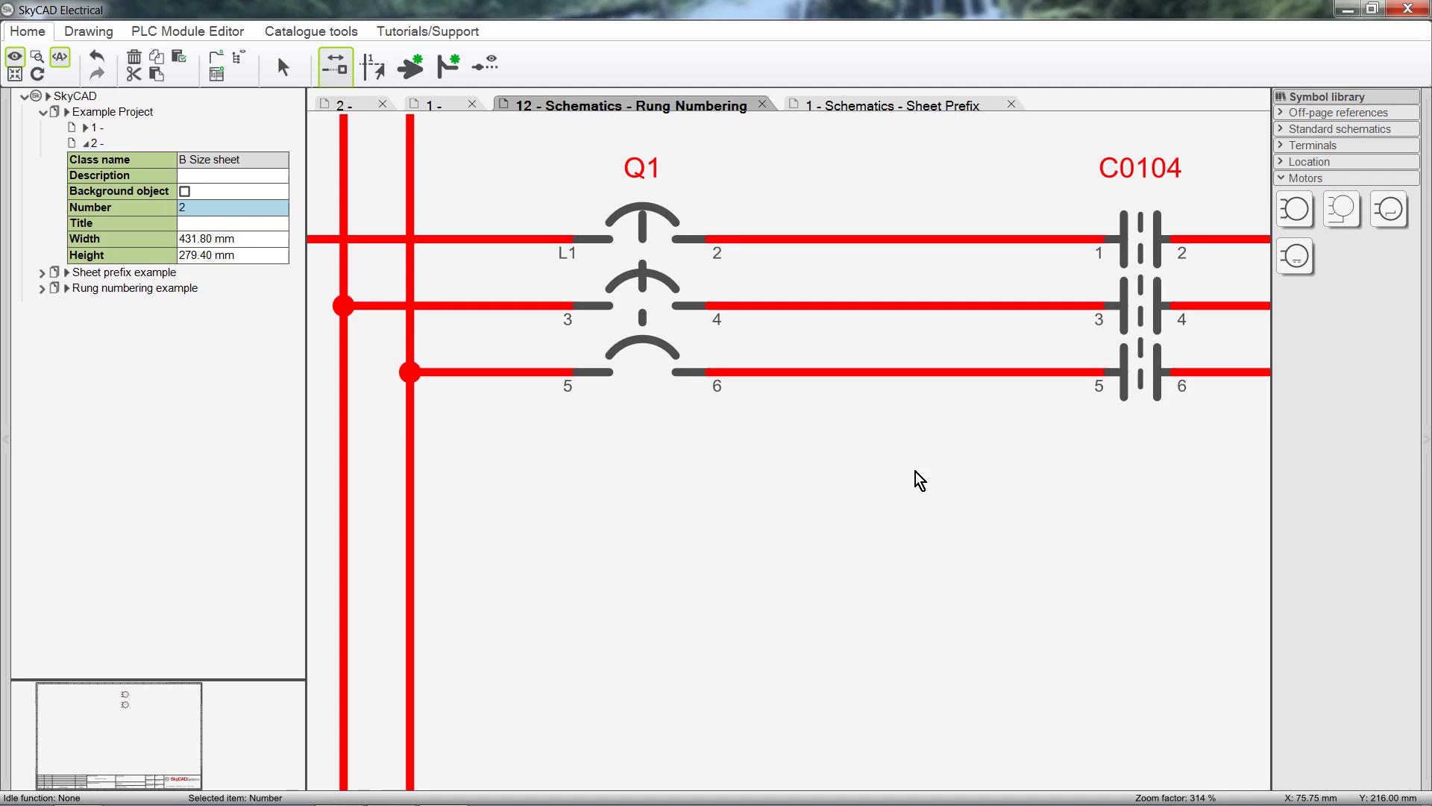
pyautogui.moveTo(97, 169)
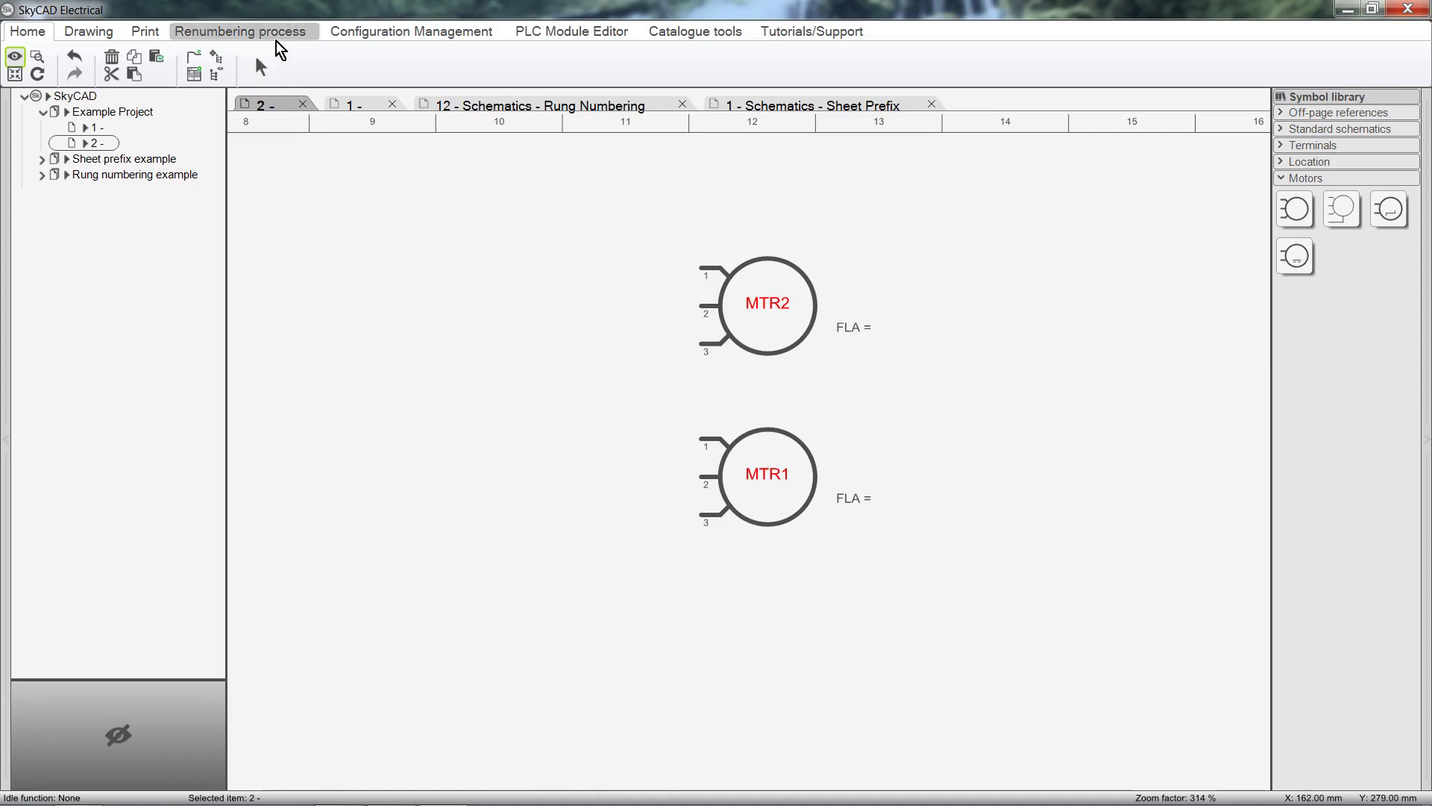
# Renumber the project's sheets so the former sheet 2 becomes sheet 1.
pyautogui.click(240, 31)
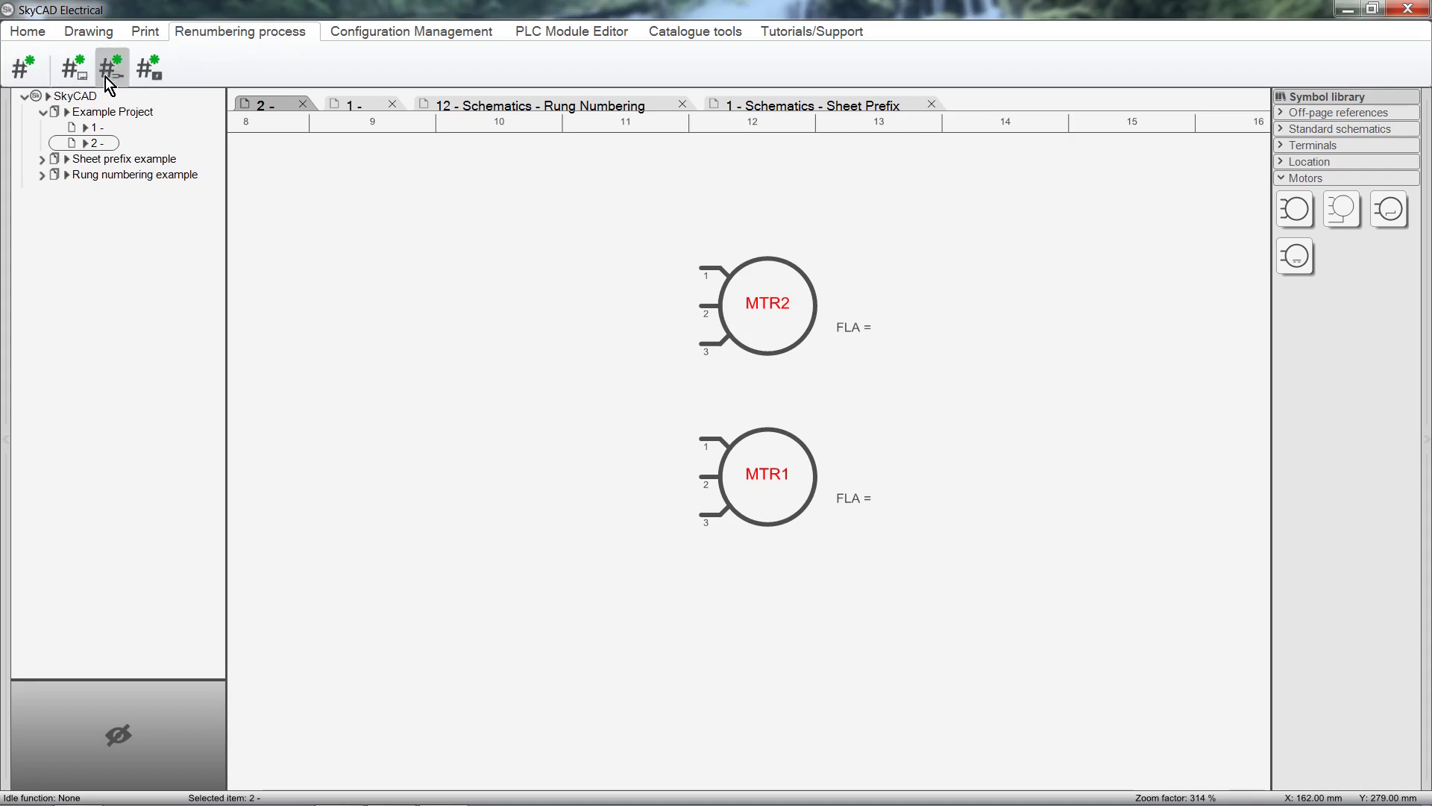
pyautogui.moveTo(75, 67)
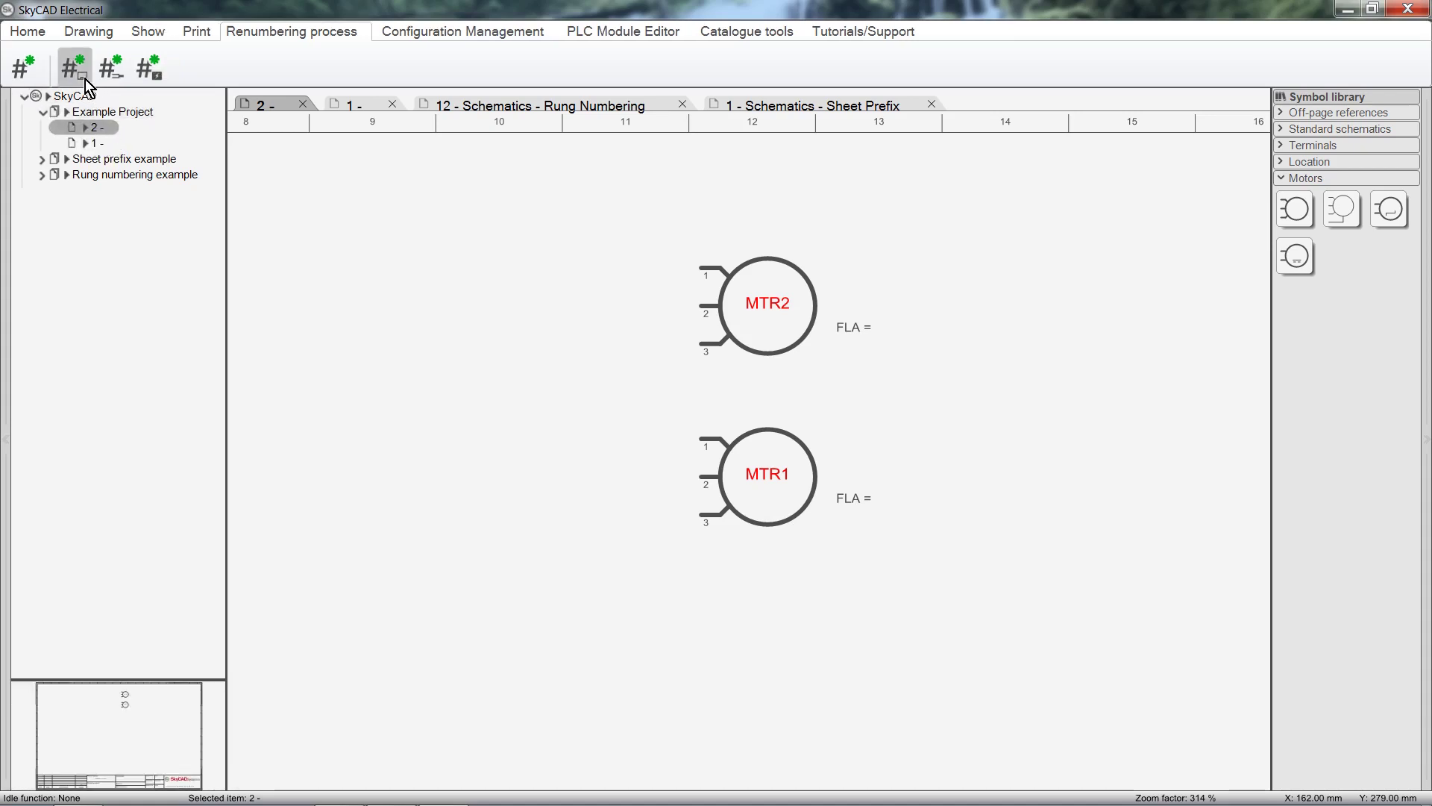
pyautogui.click(75, 63)
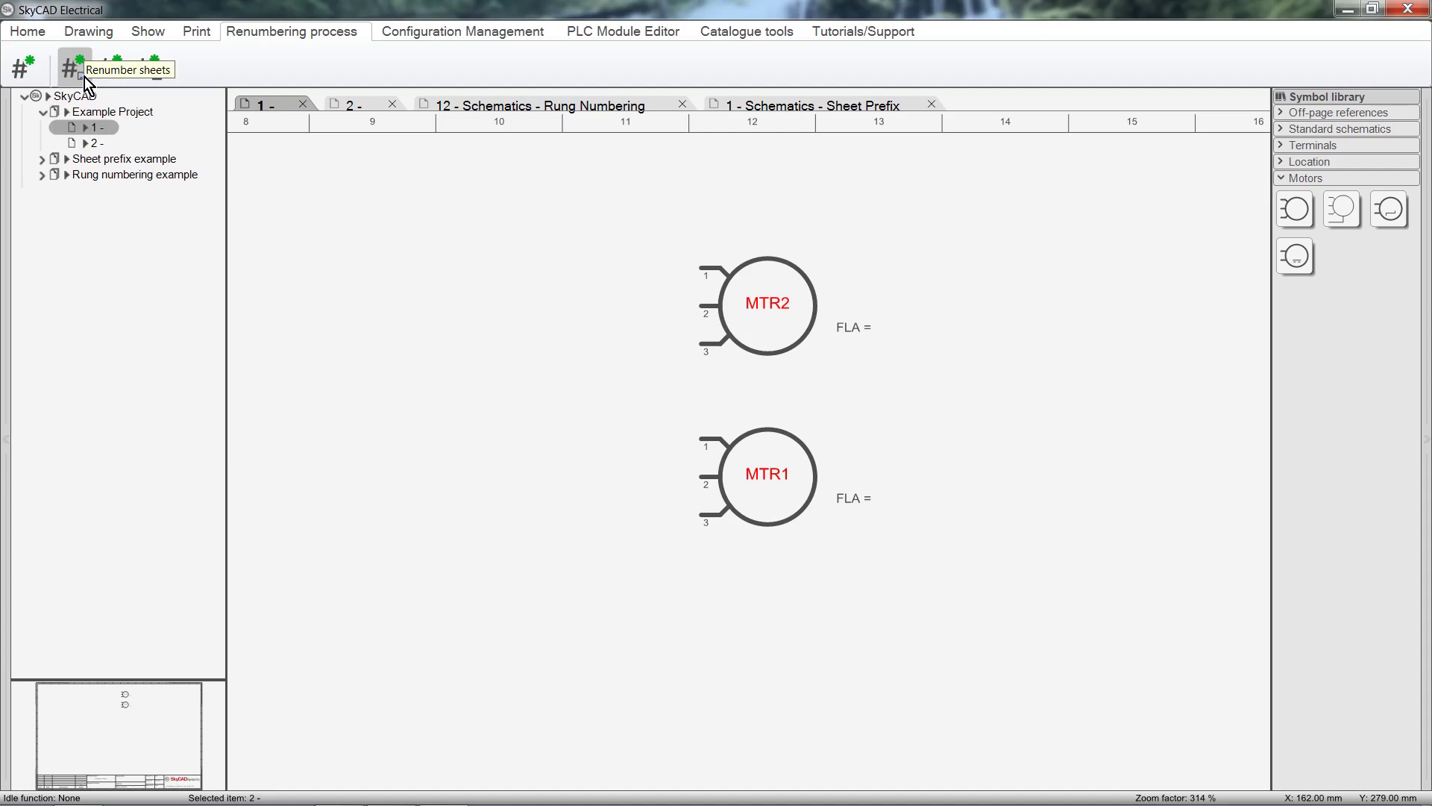
pyautogui.moveTo(112, 90)
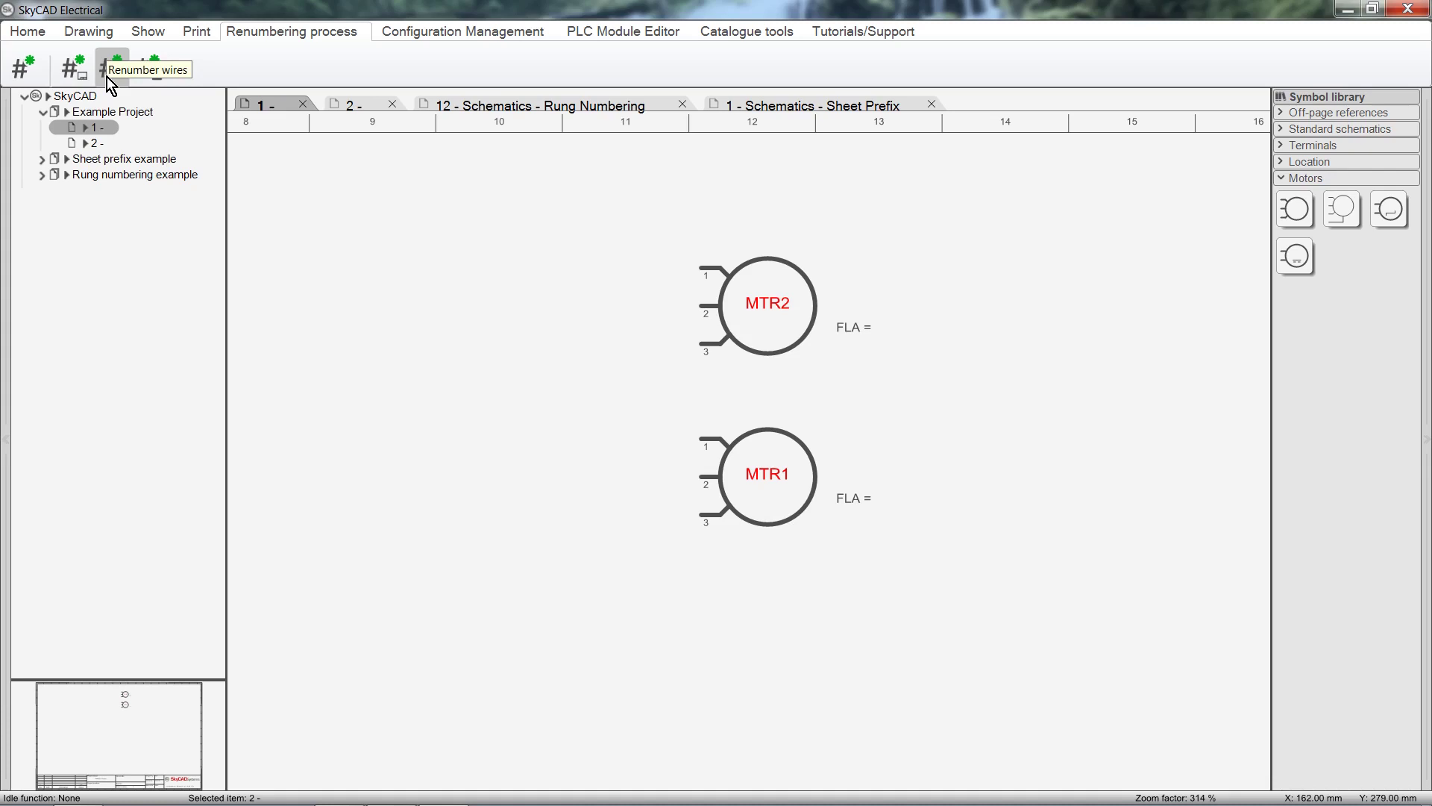
pyautogui.click(1347, 128)
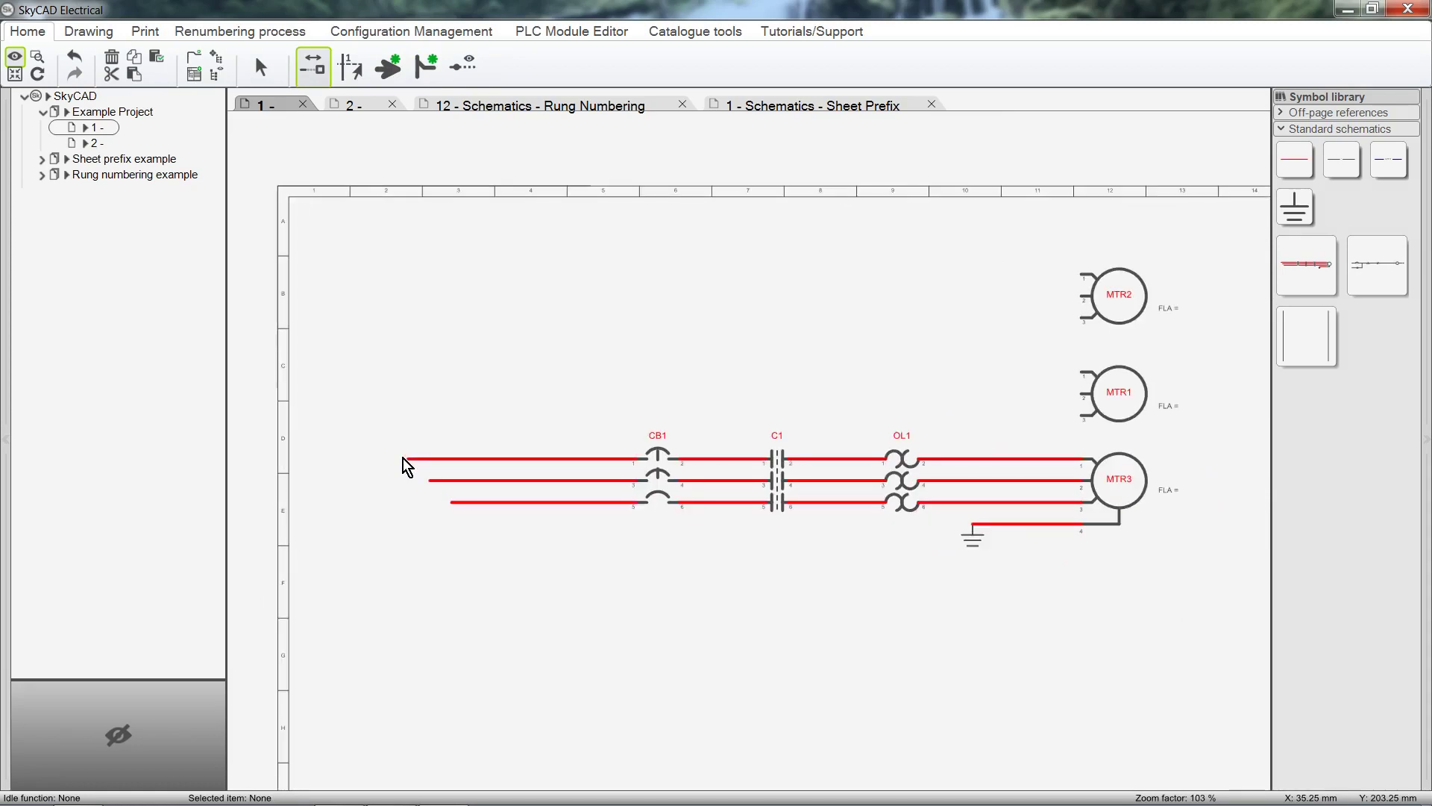
# Run Renumber wires to label the starter circuit's wires L1 through L13.
pyautogui.click(240, 30)
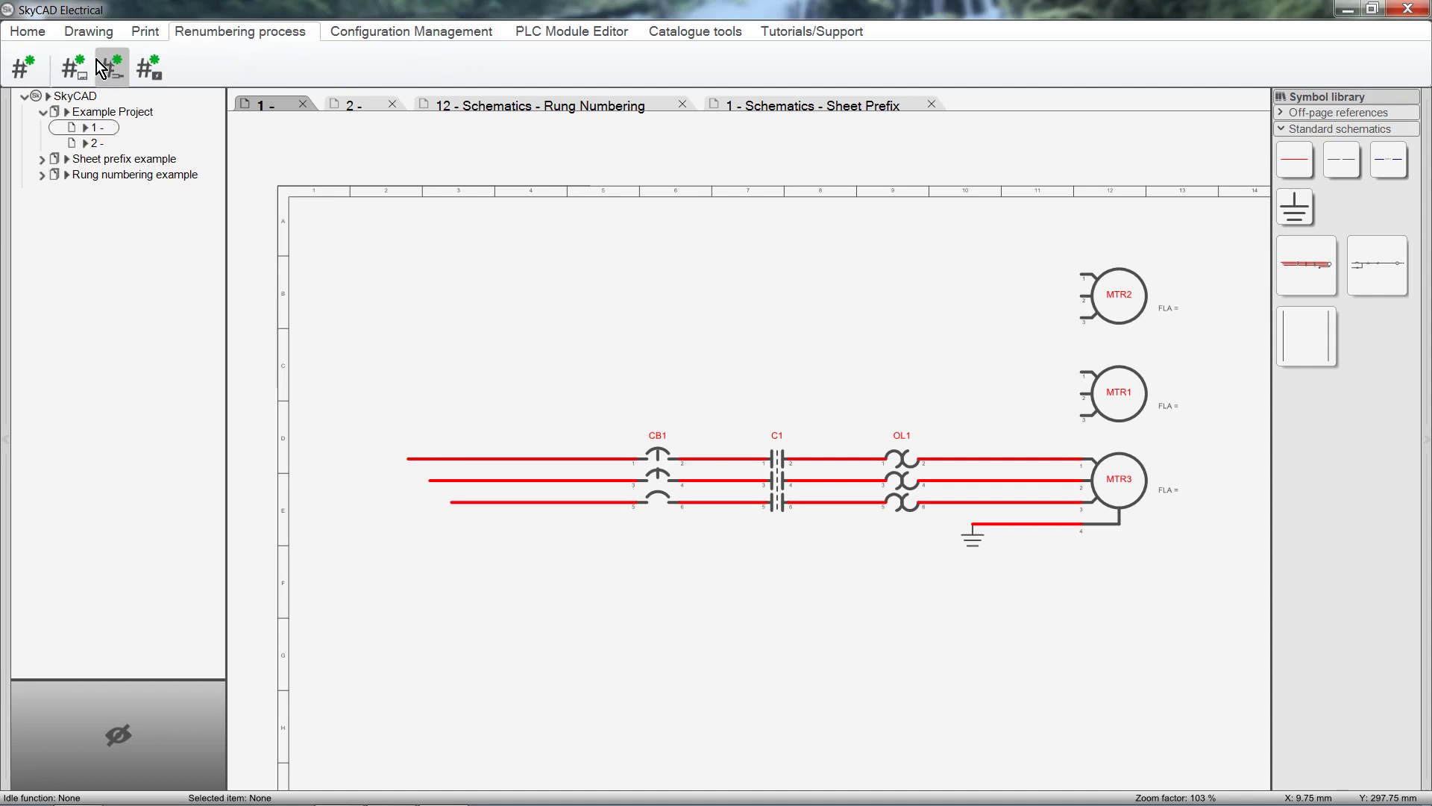
pyautogui.click(114, 66)
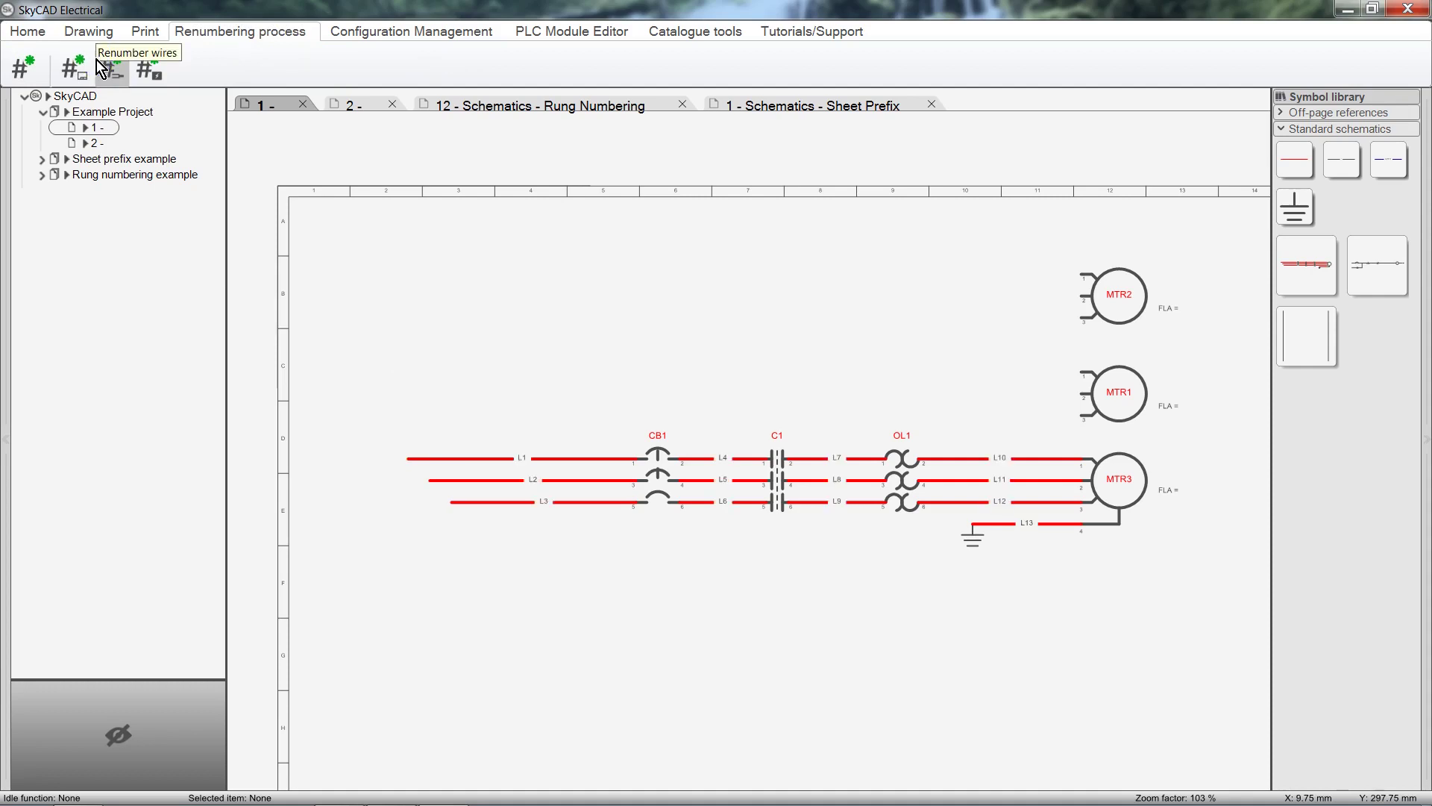
pyautogui.moveTo(621, 431)
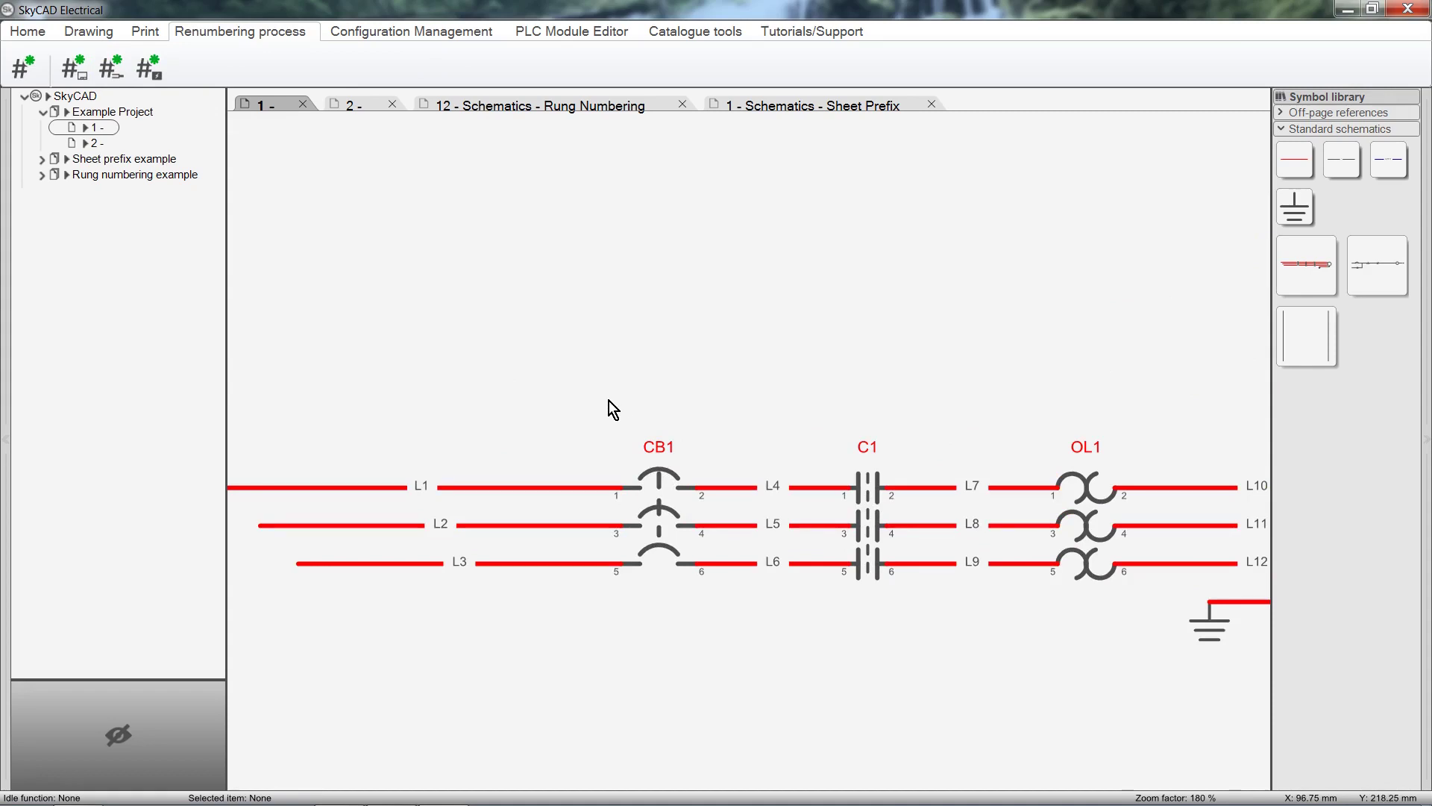
# Change wire L1's number to R in SkyCAD Explorer.
pyautogui.click(483, 485)
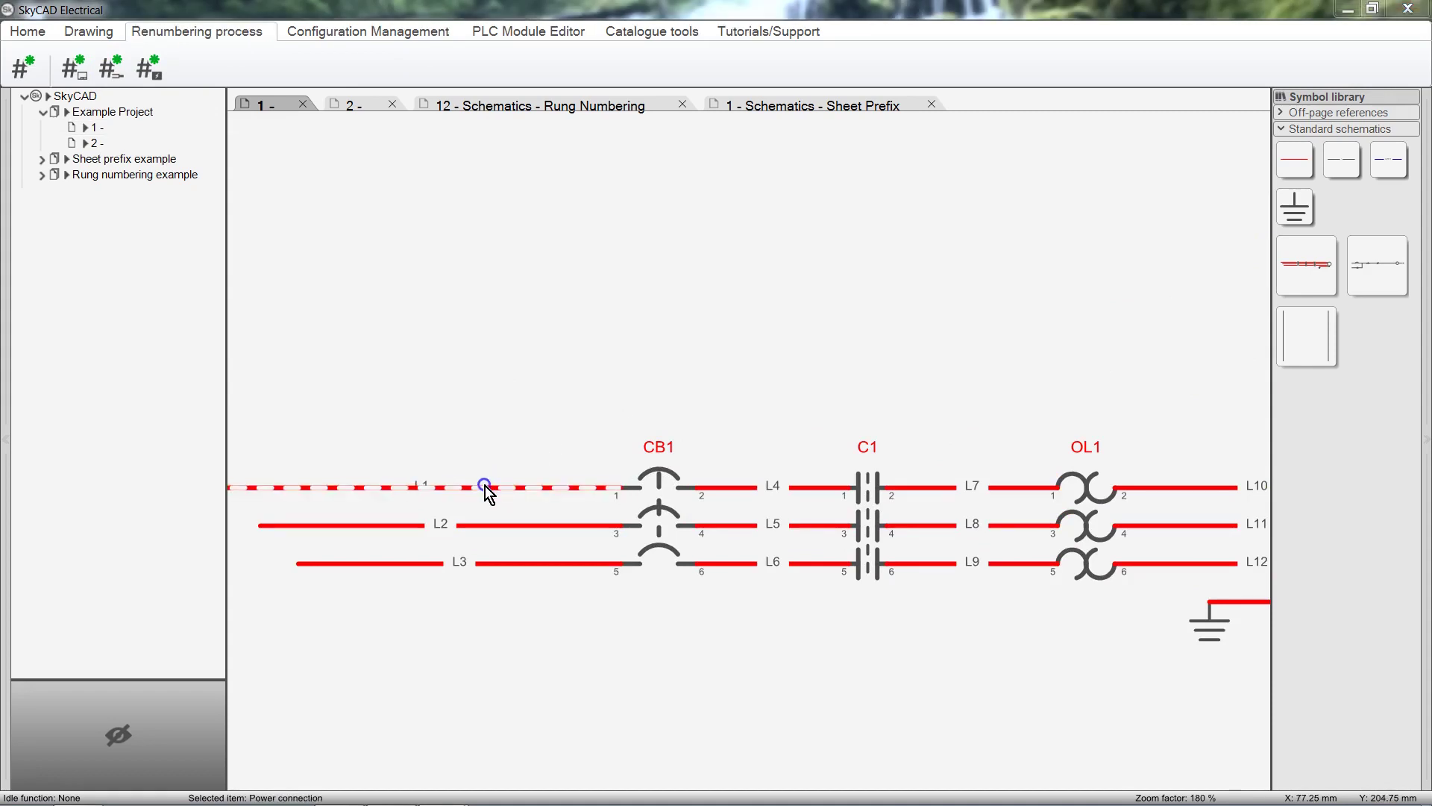
pyautogui.doubleClick(483, 488)
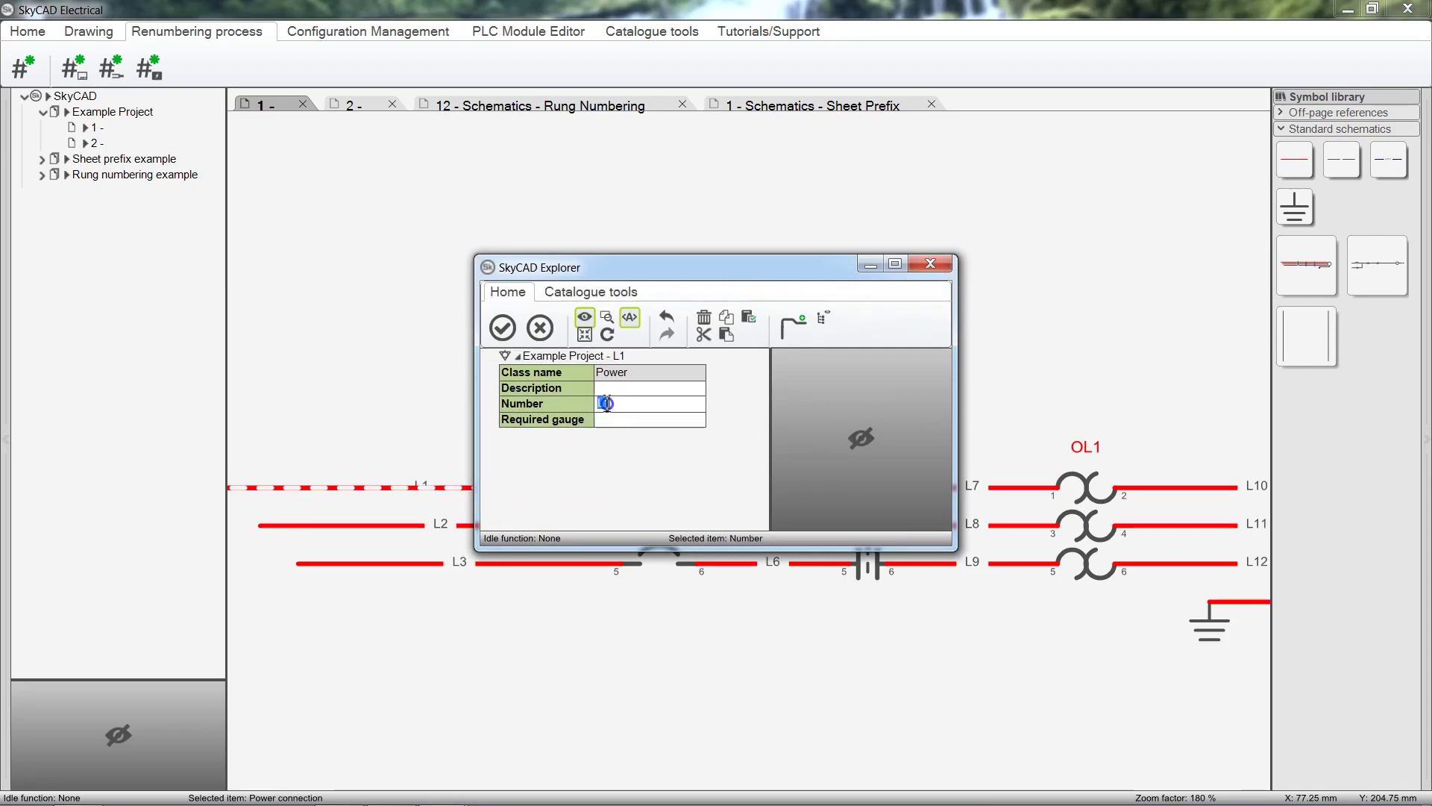
pyautogui.write('R')
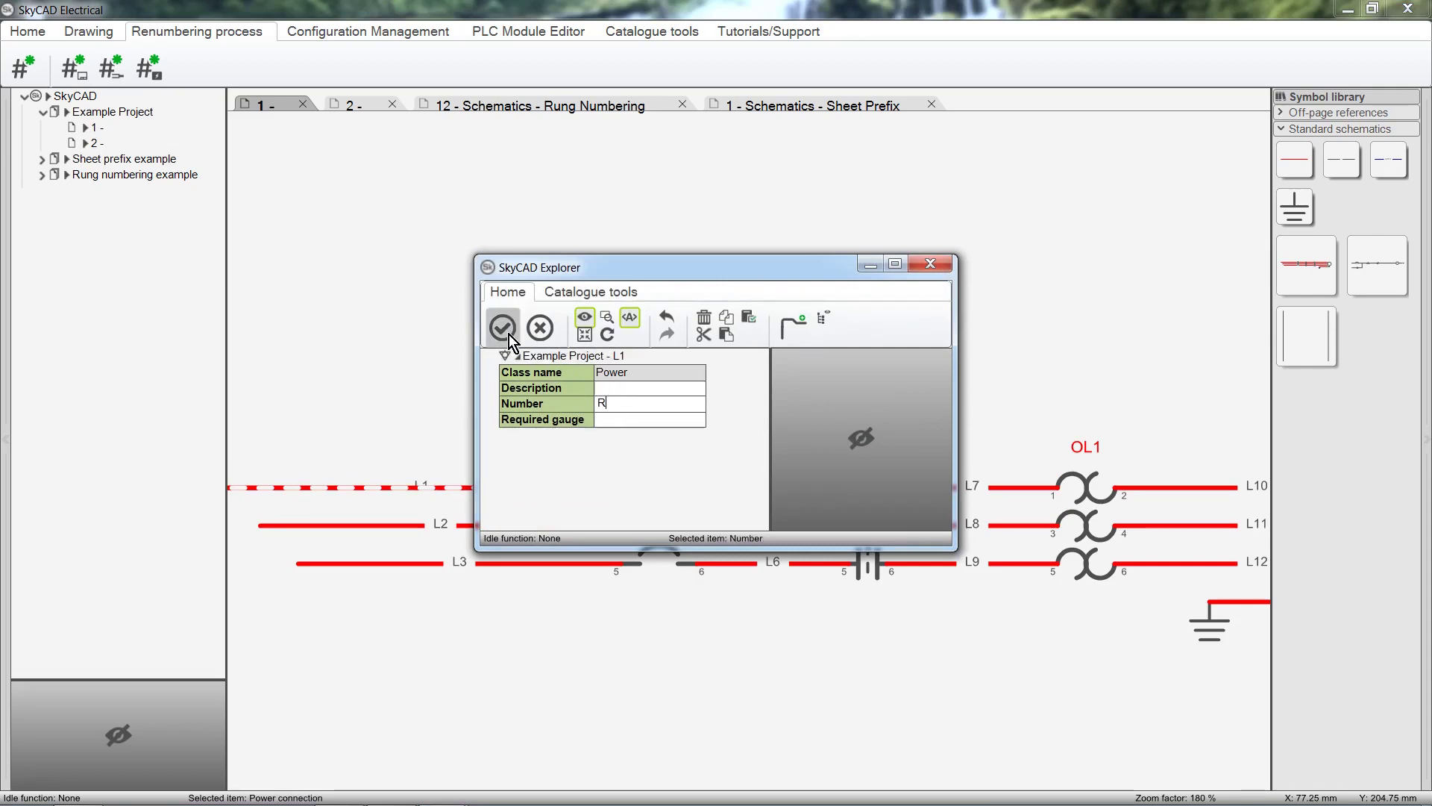
pyautogui.click(502, 327)
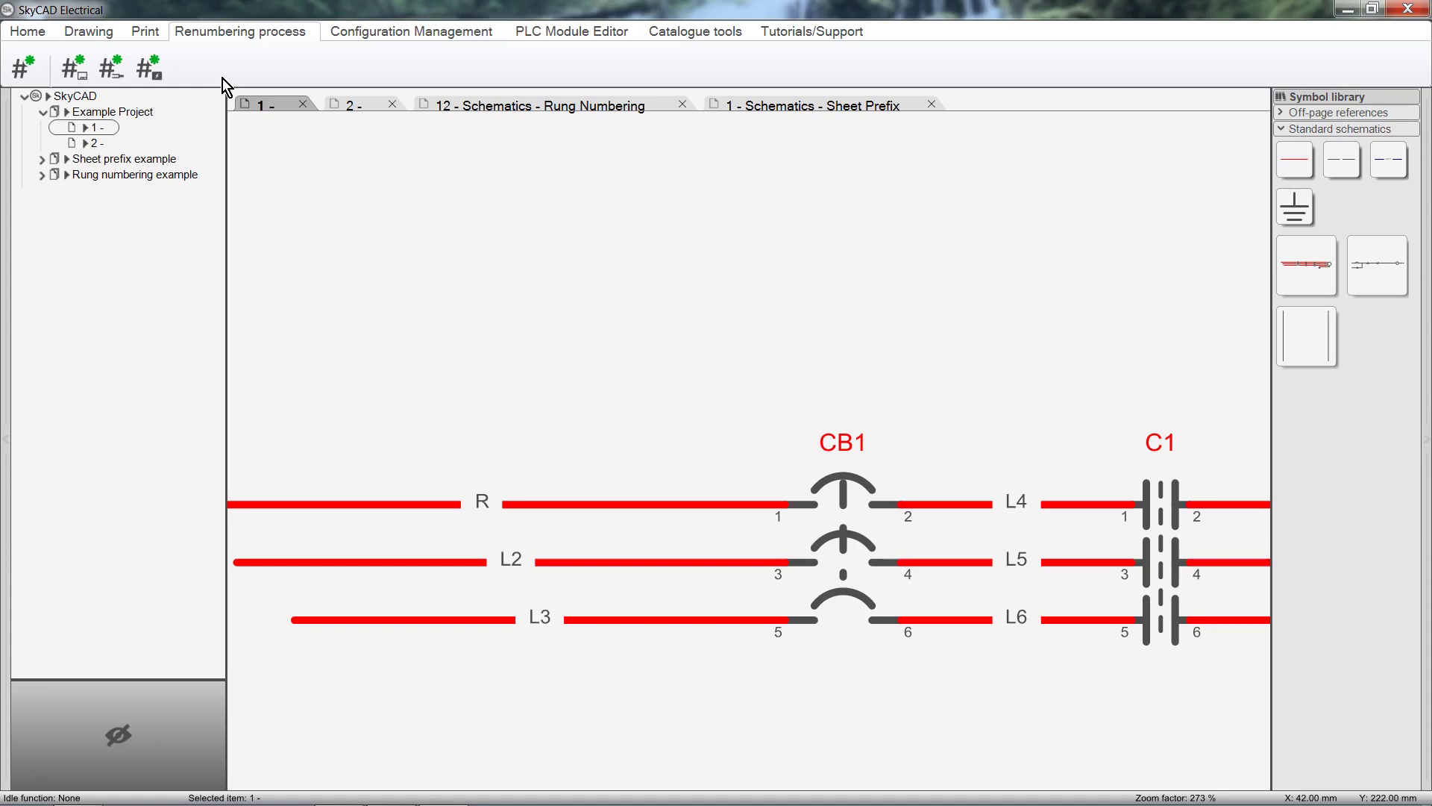
# Use Move connection text on axis to shift the R, L2 and L3 labels left.
pyautogui.click(28, 32)
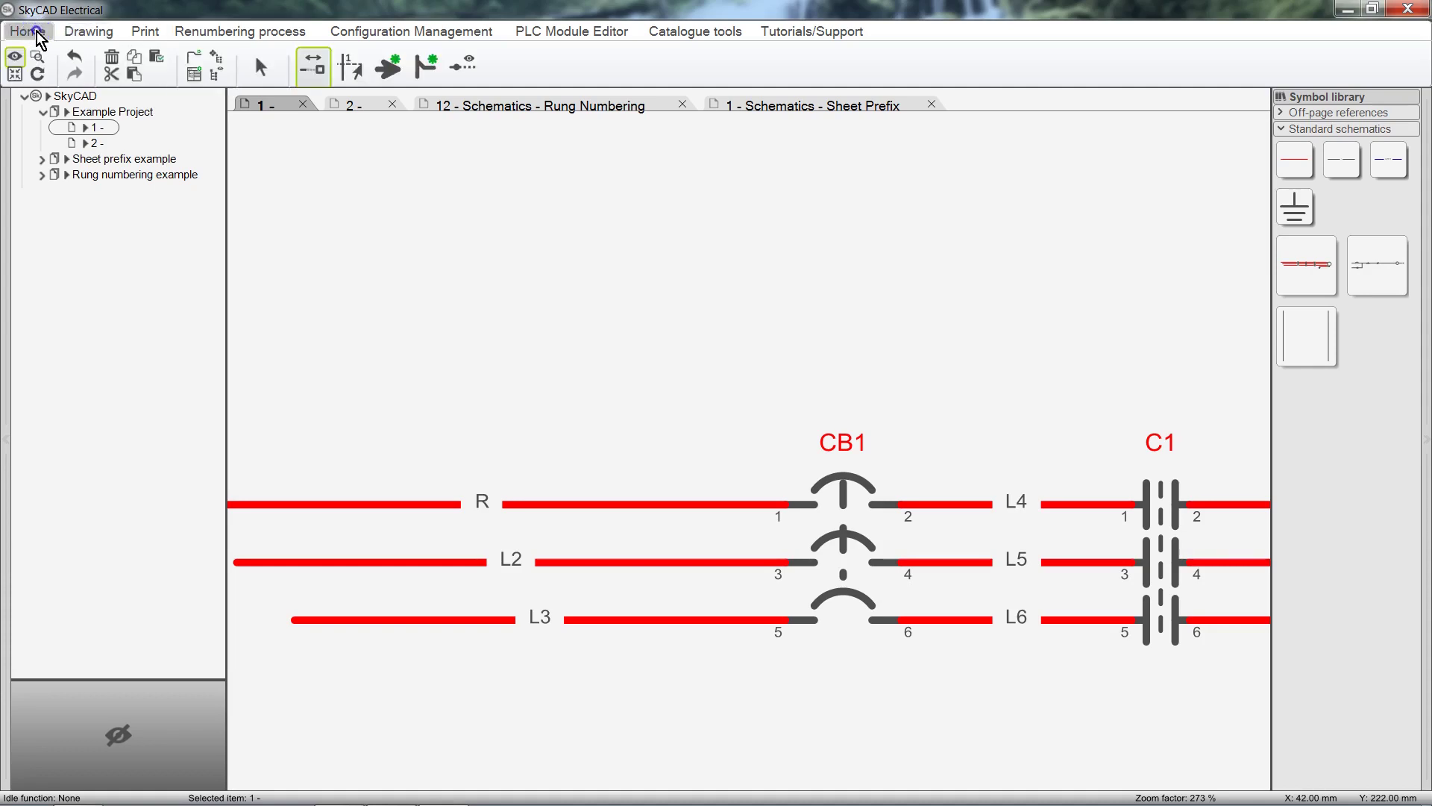
pyautogui.moveTo(349, 67)
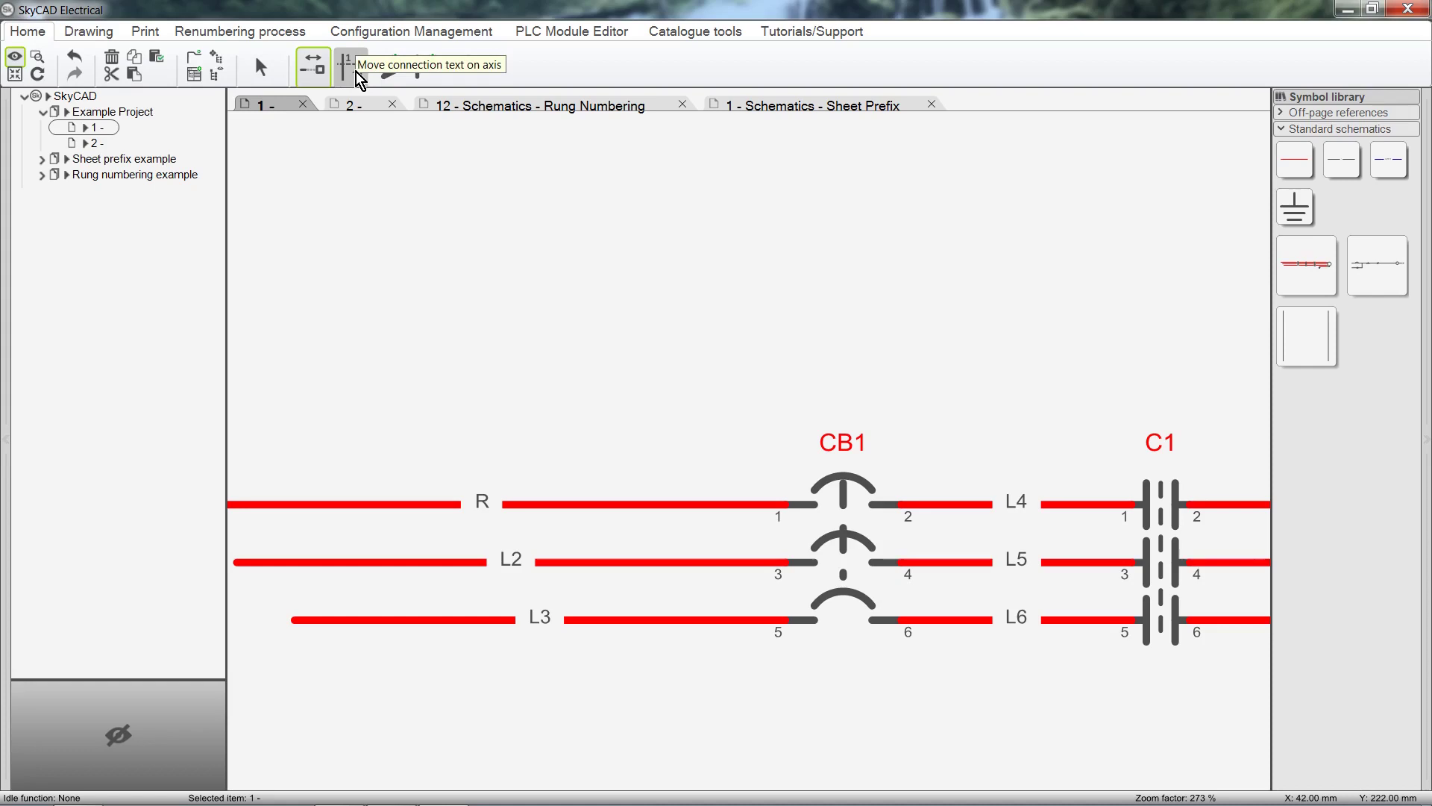
pyautogui.click(344, 63)
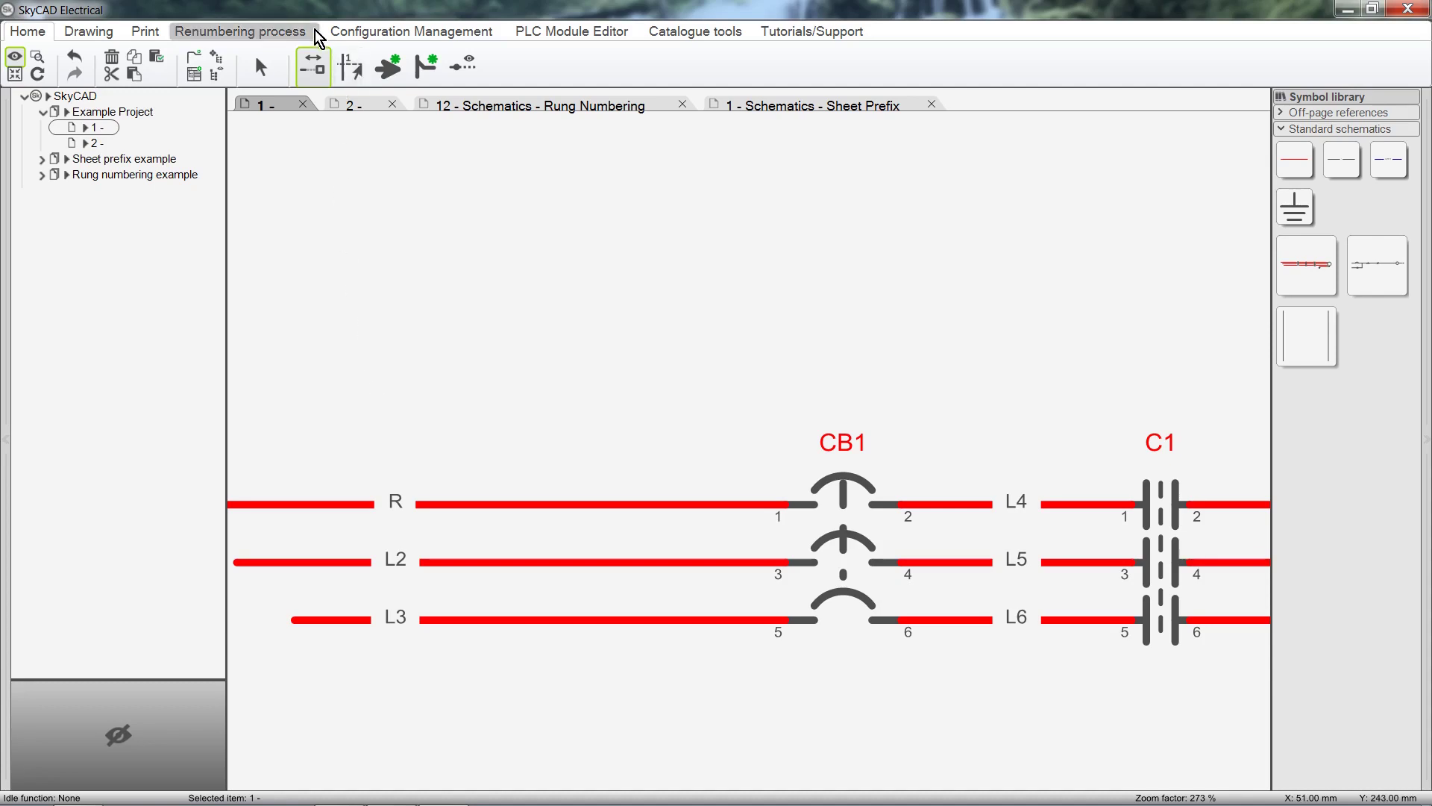
# Renumber components so the upper motor becomes MTR1, and remove the middle motor.
pyautogui.click(240, 32)
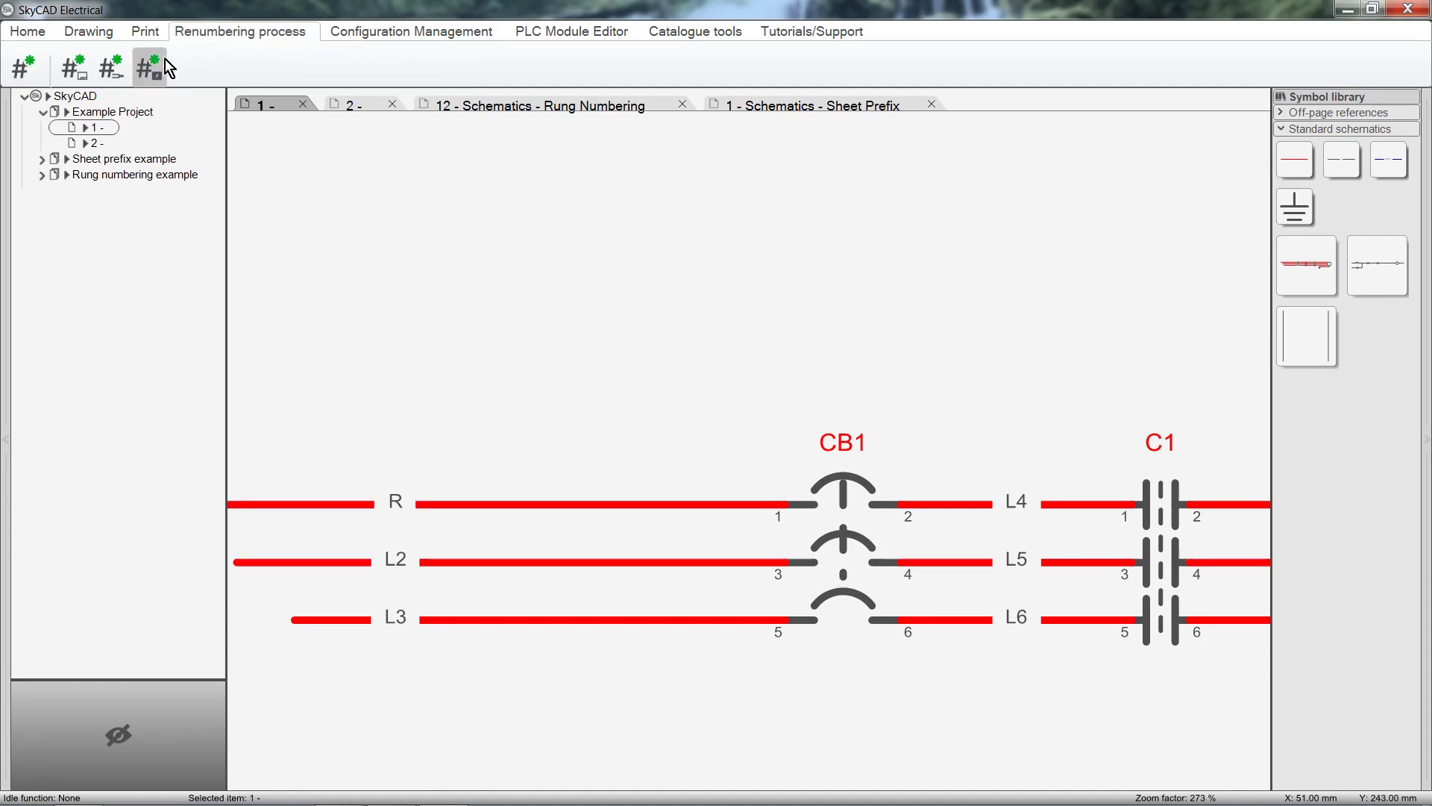
pyautogui.moveTo(166, 65)
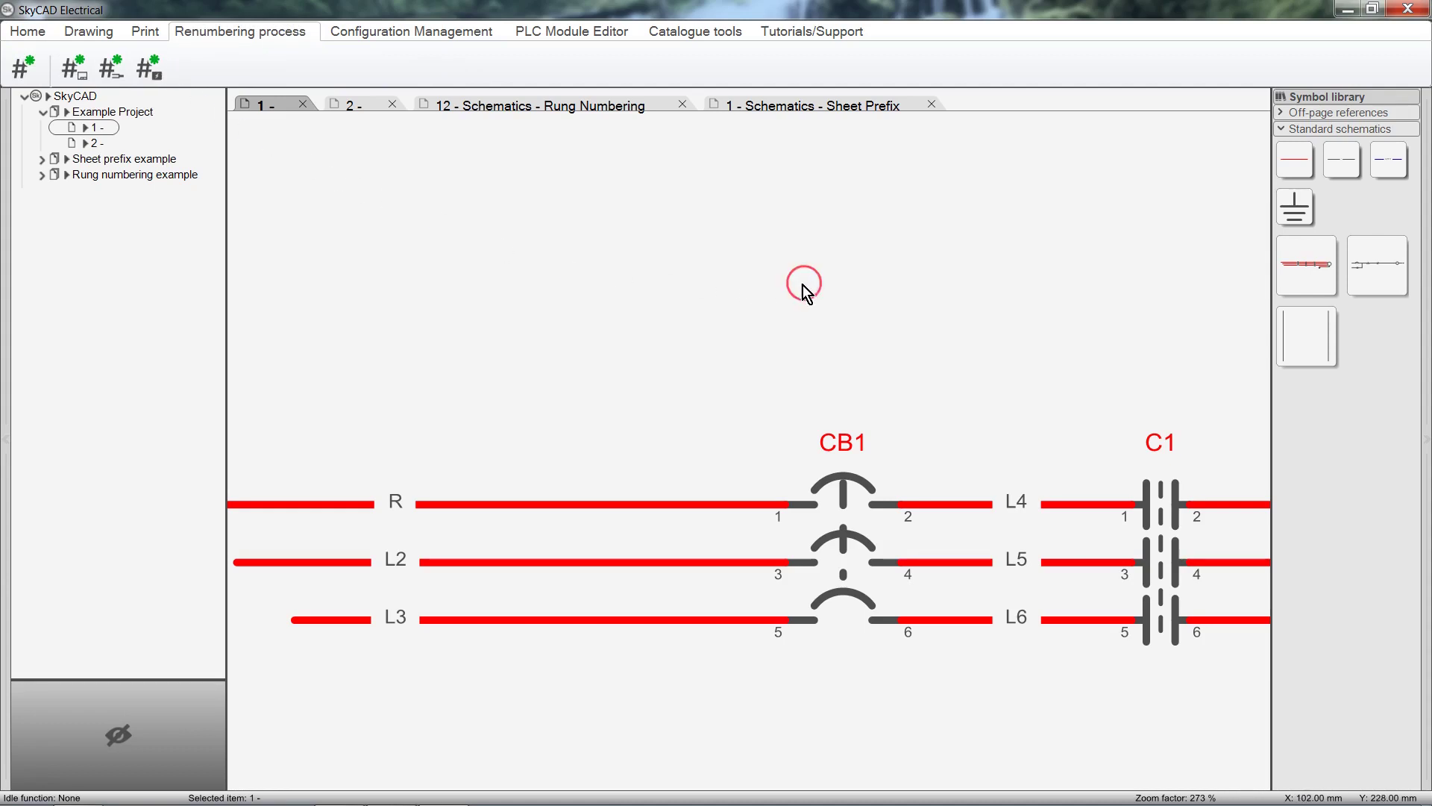
pyautogui.scroll(-3)
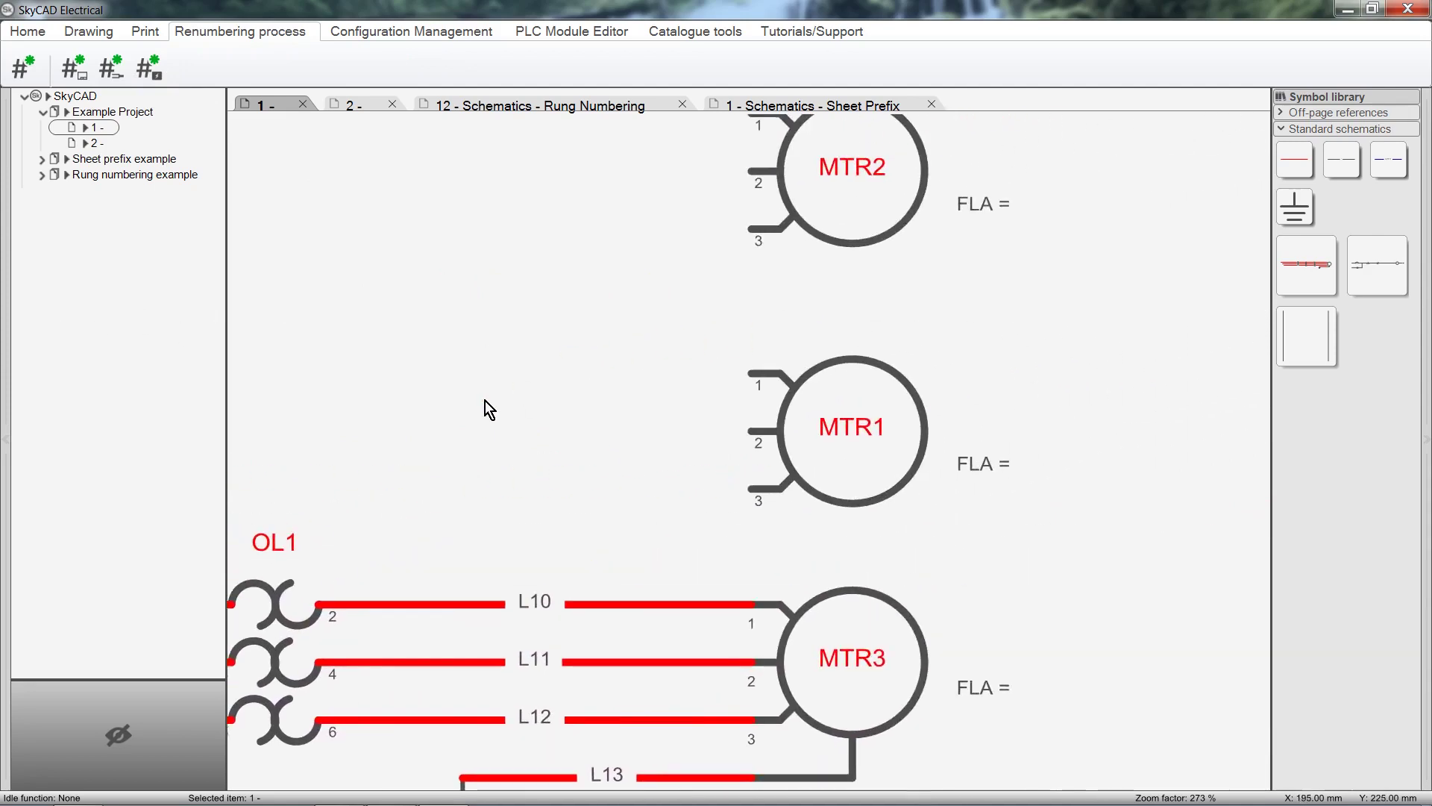
pyautogui.scroll(-3)
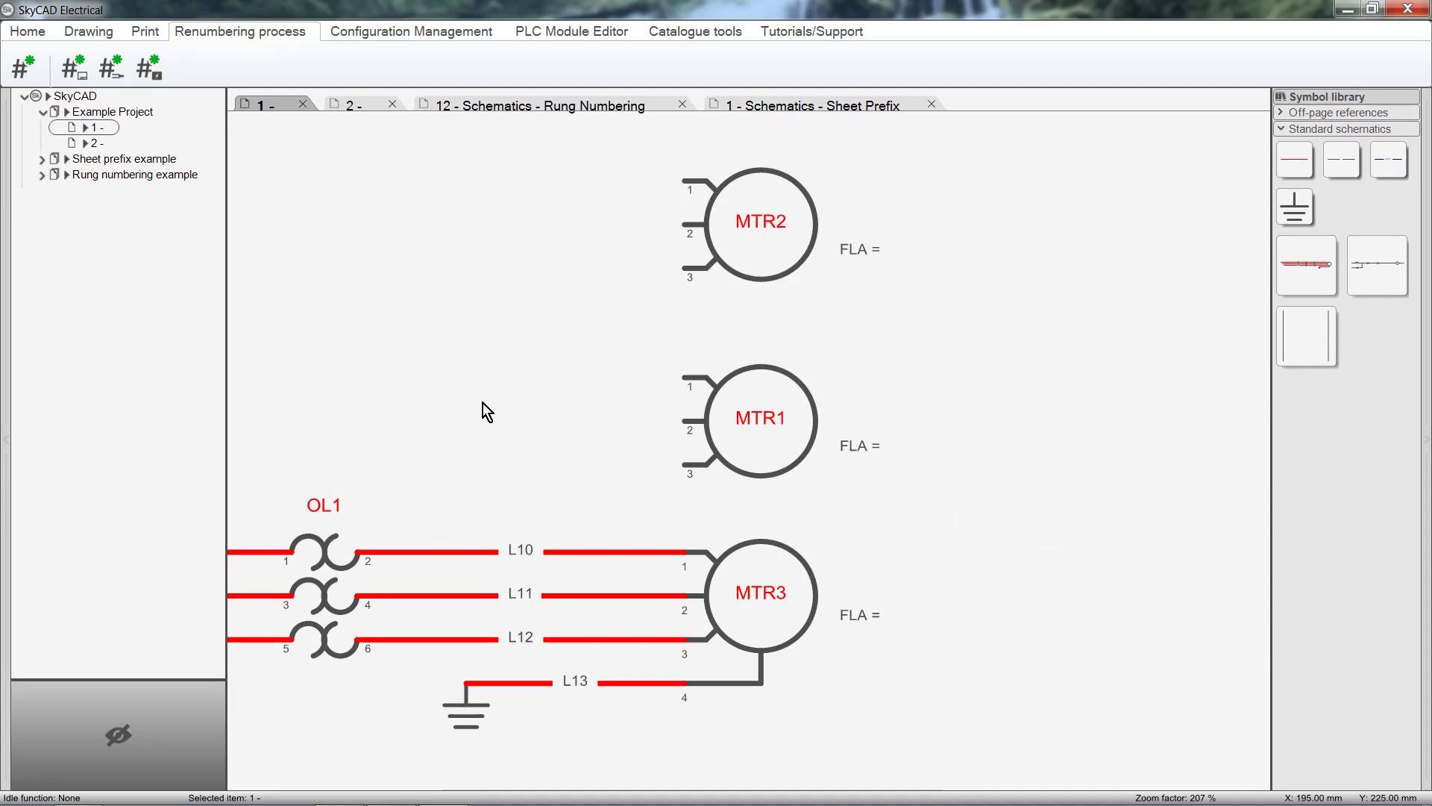
pyautogui.moveTo(578, 380)
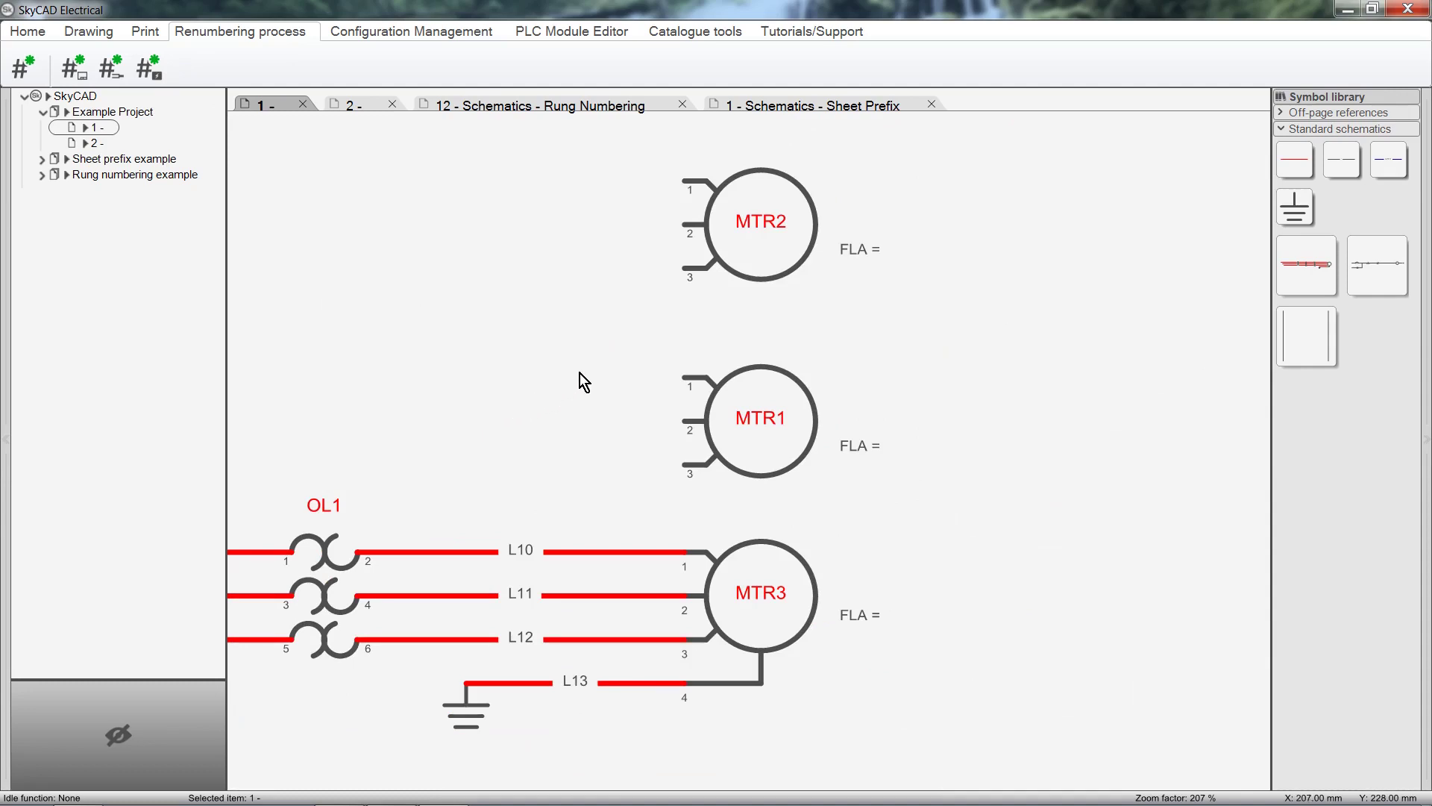
pyautogui.moveTo(781, 488)
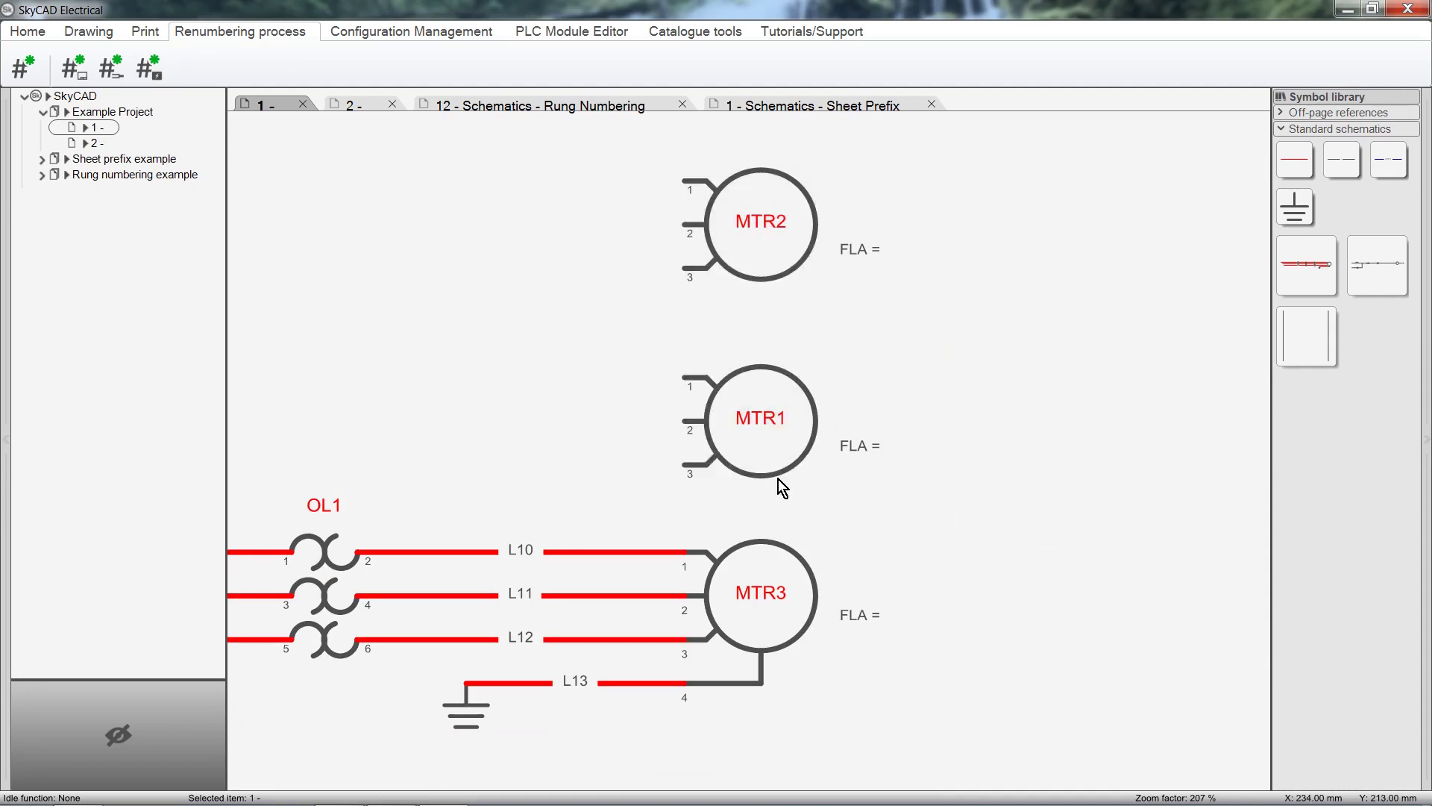
pyautogui.click(758, 223)
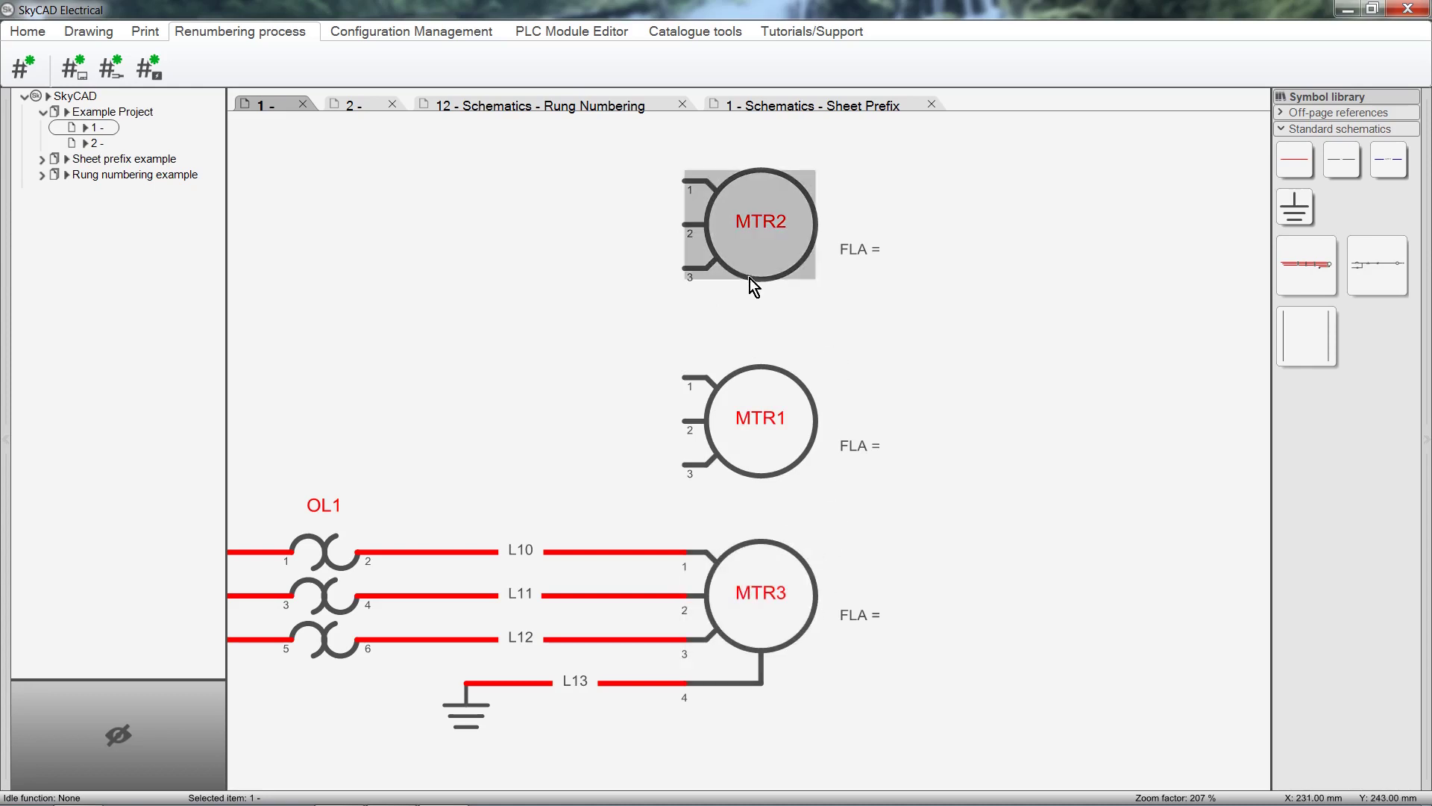
pyautogui.click(766, 594)
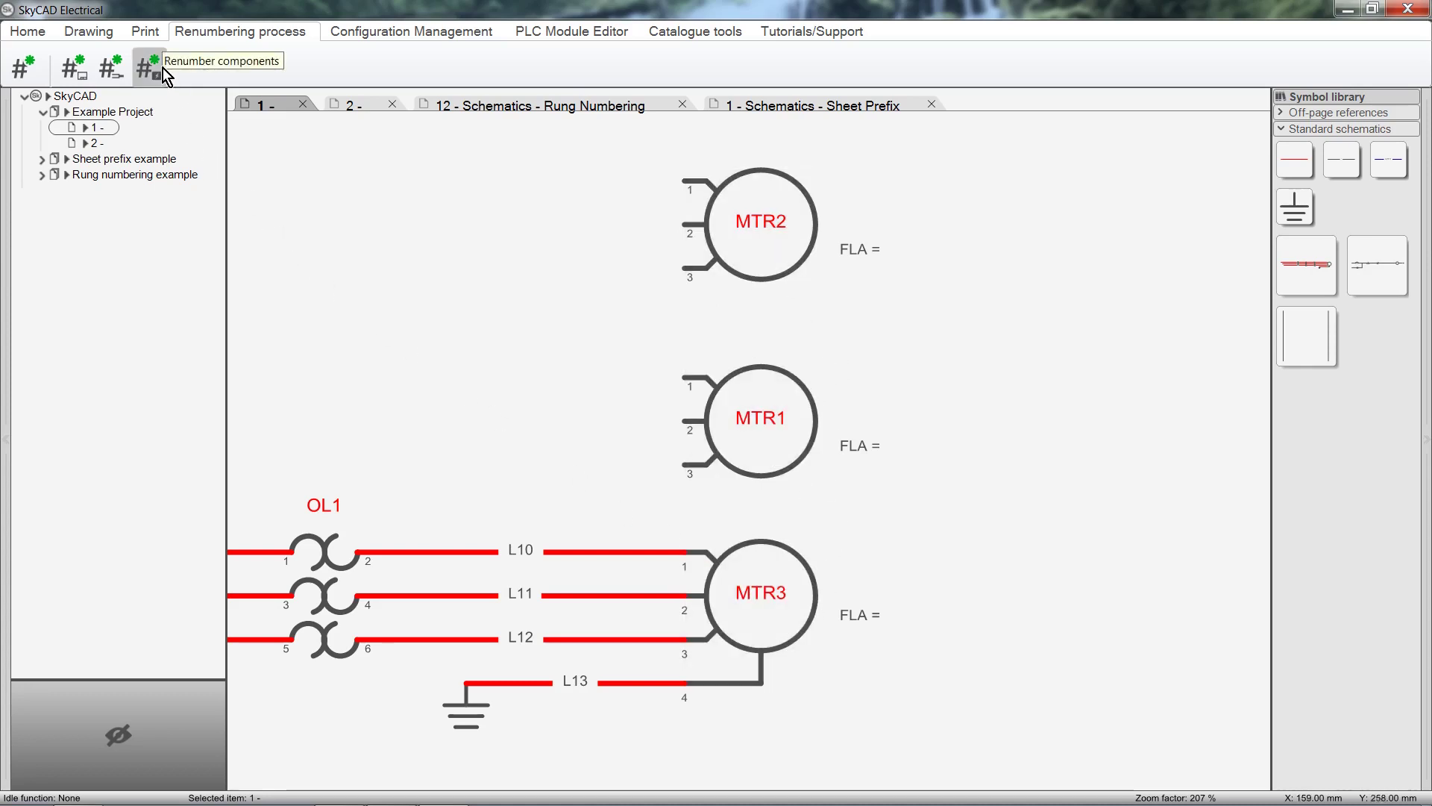
pyautogui.click(146, 62)
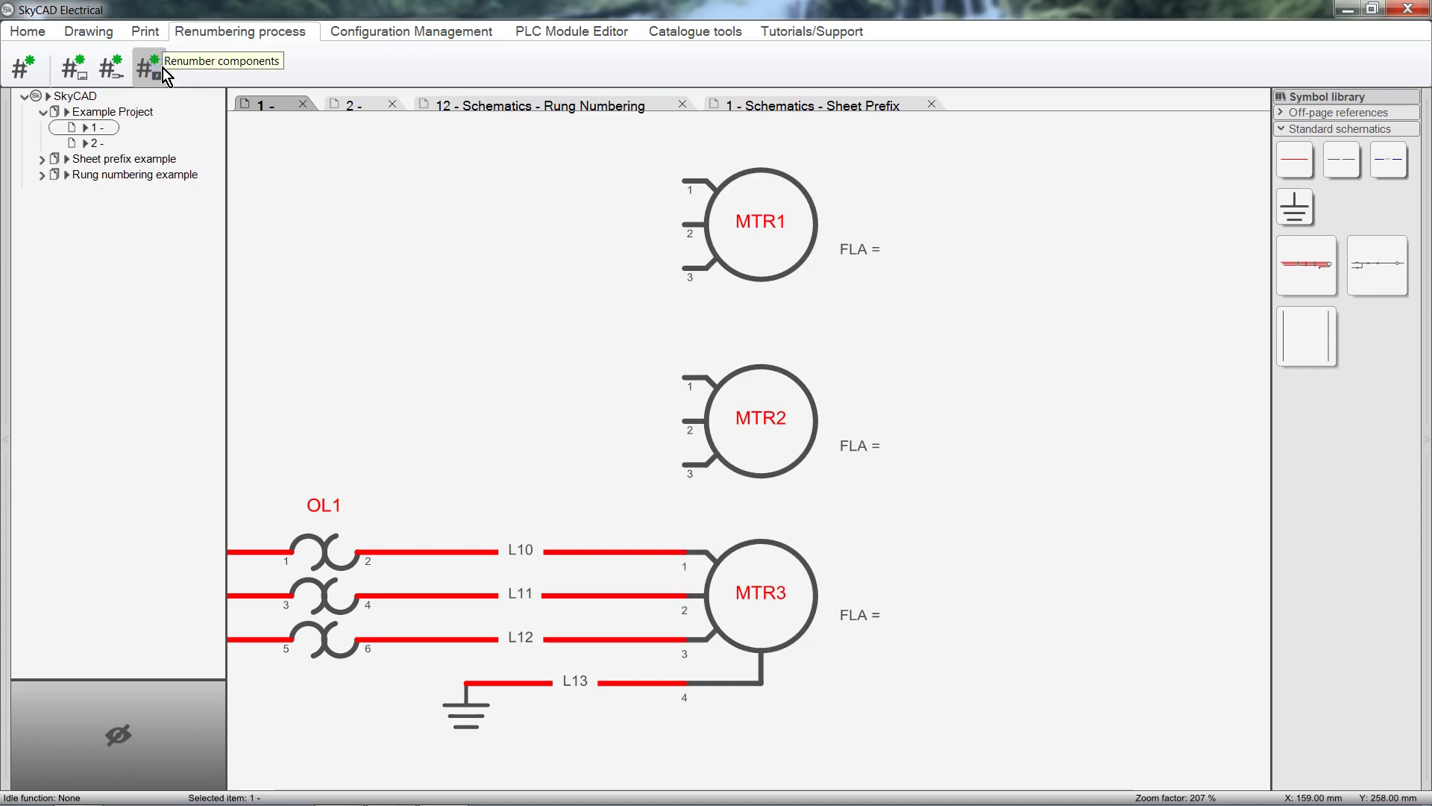
pyautogui.click(761, 420)
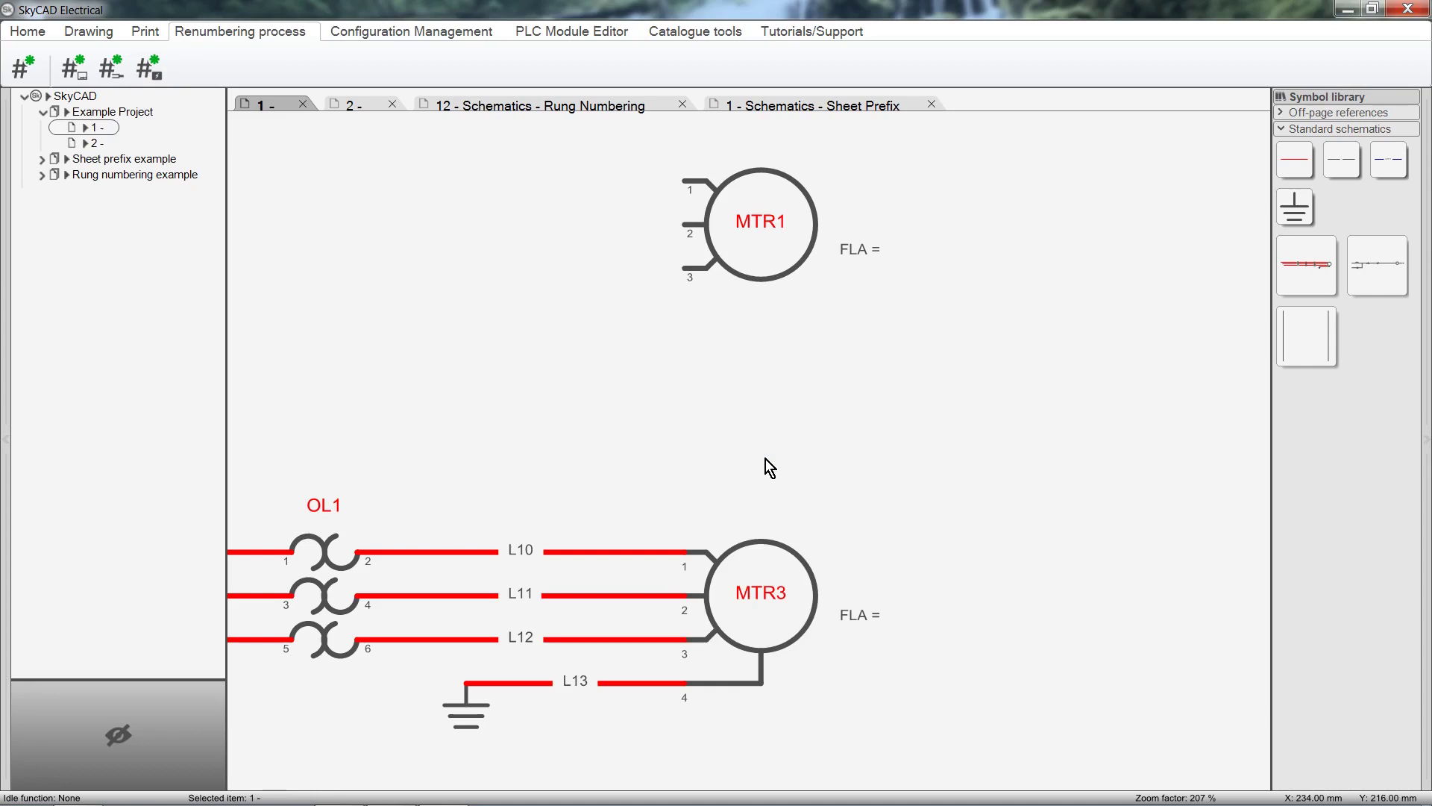
pyautogui.moveTo(190, 98)
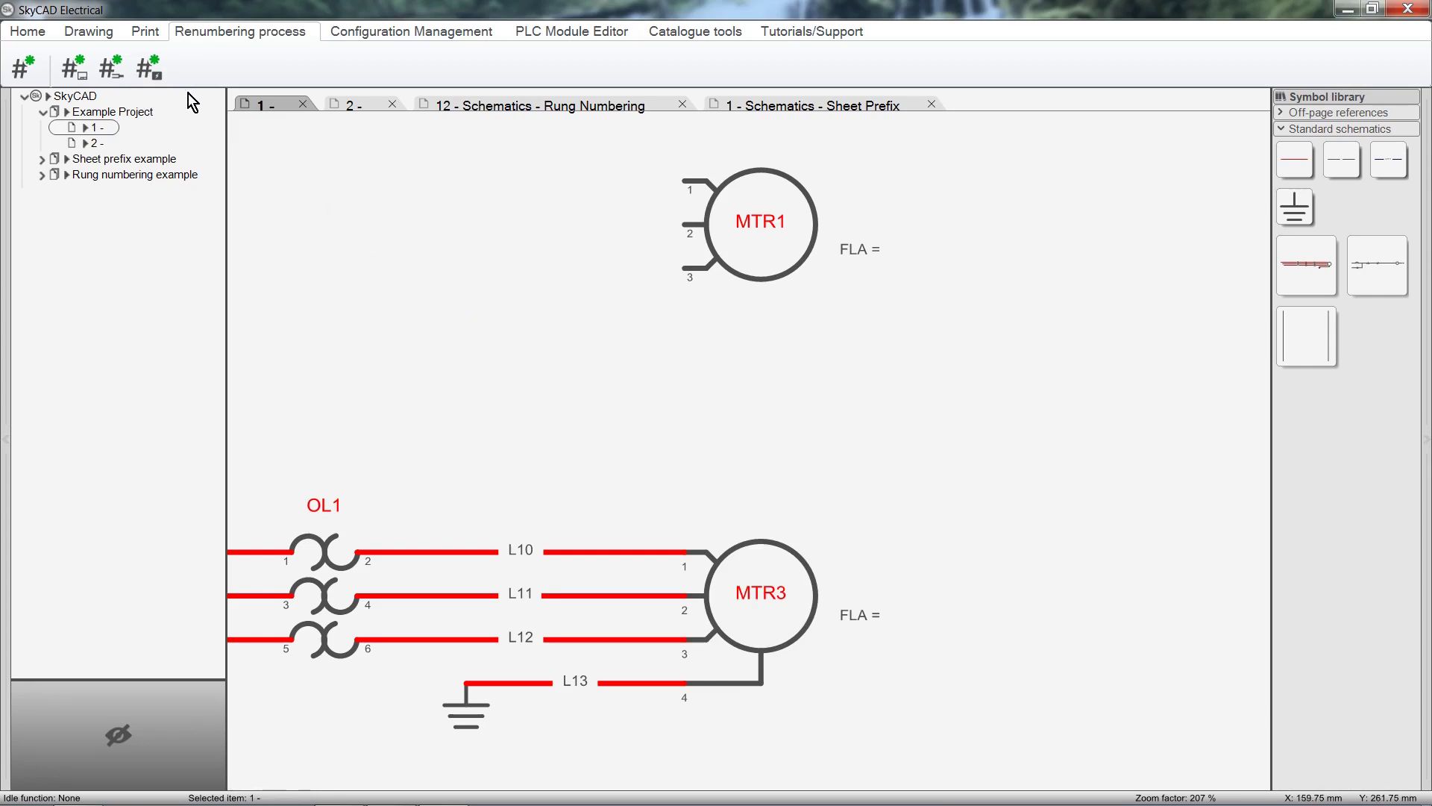
# Run the component renumber tool so the lower motor is retagged MTR2 after MTR1.
pyautogui.click(150, 67)
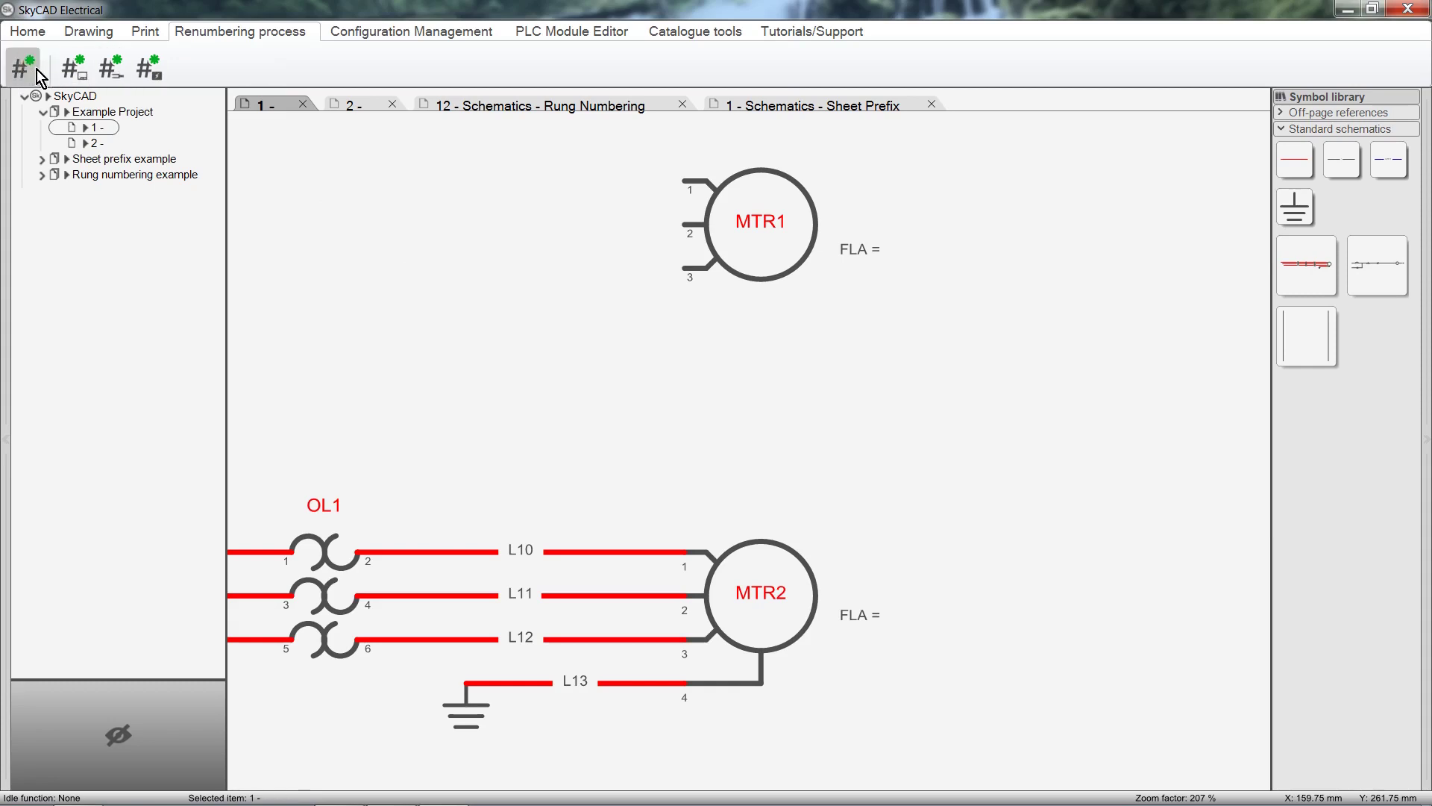
pyautogui.moveTo(75, 69)
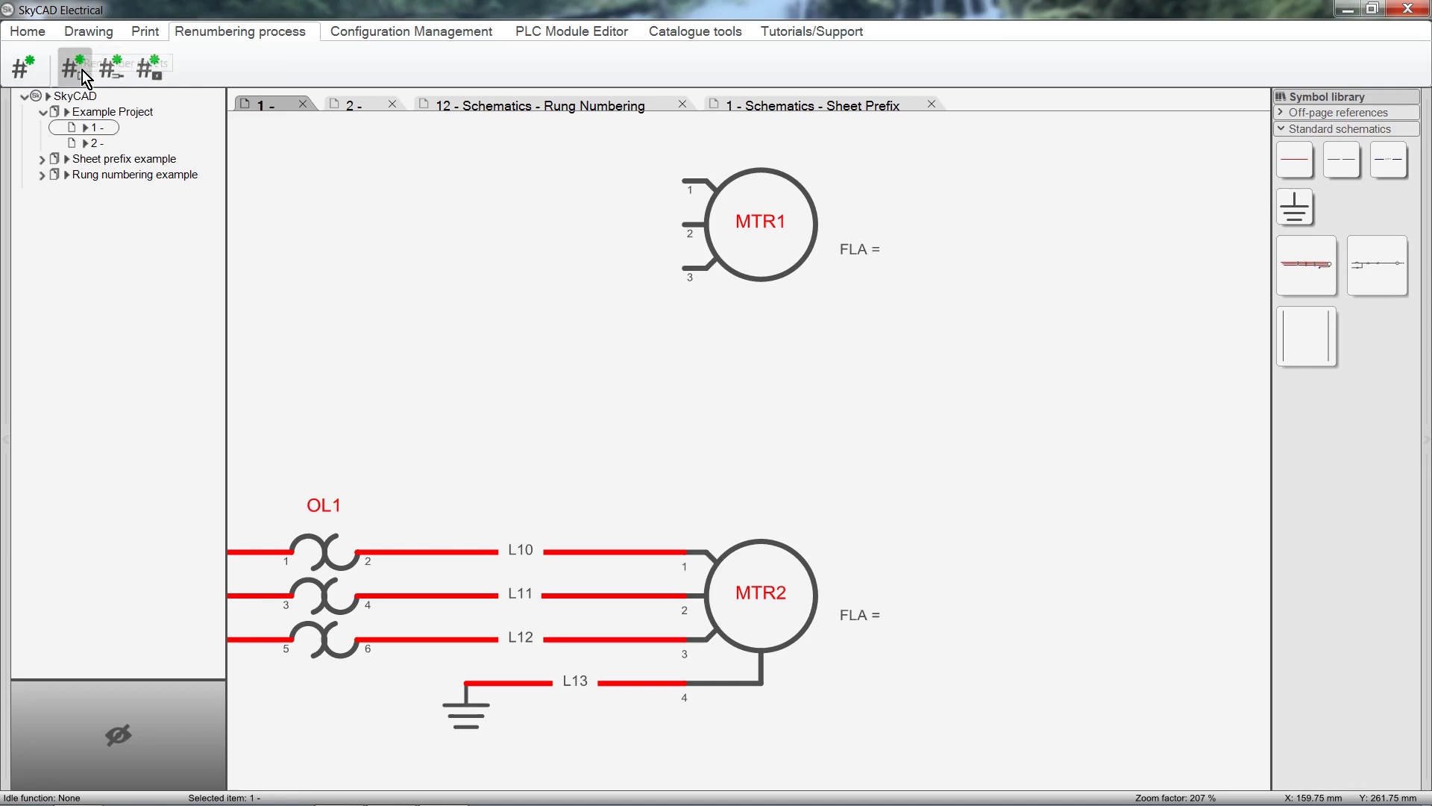